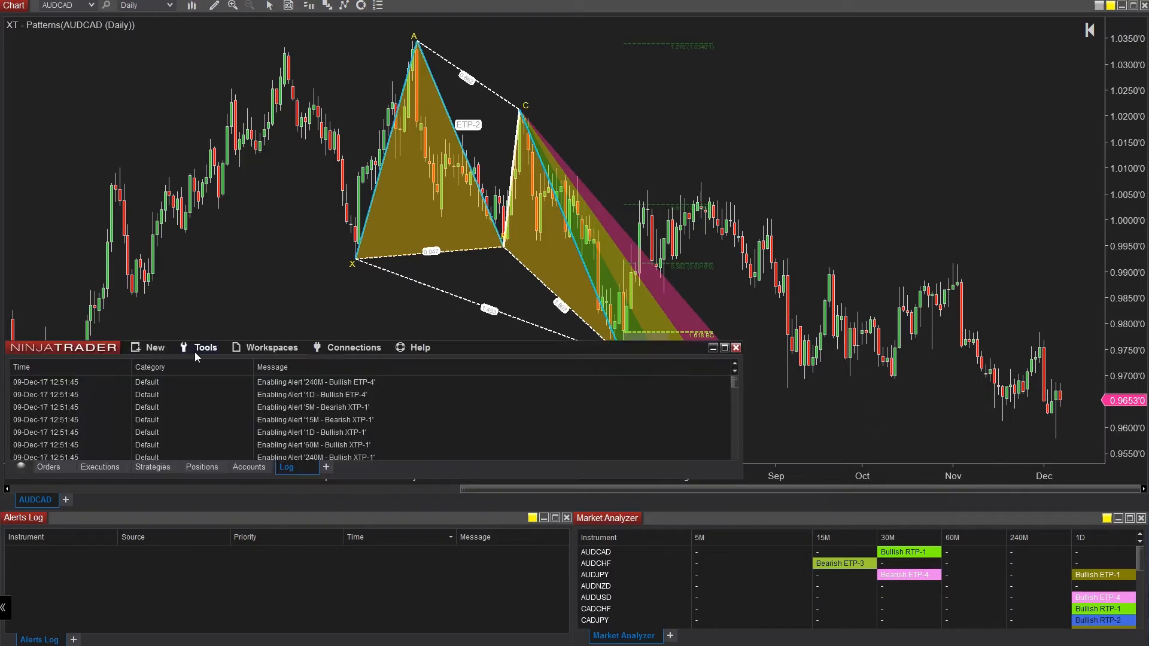
Step: Open Help > About to view version 8.0.11.0 64-bit and its license details
left_click(419, 347)
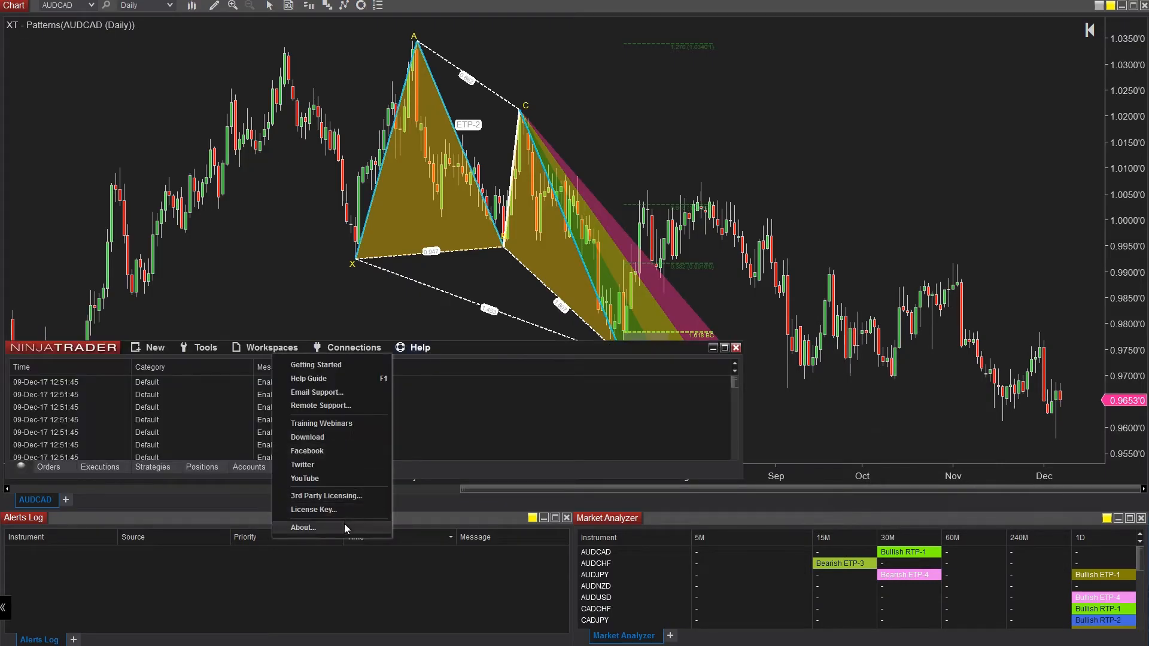
left_click(301, 528)
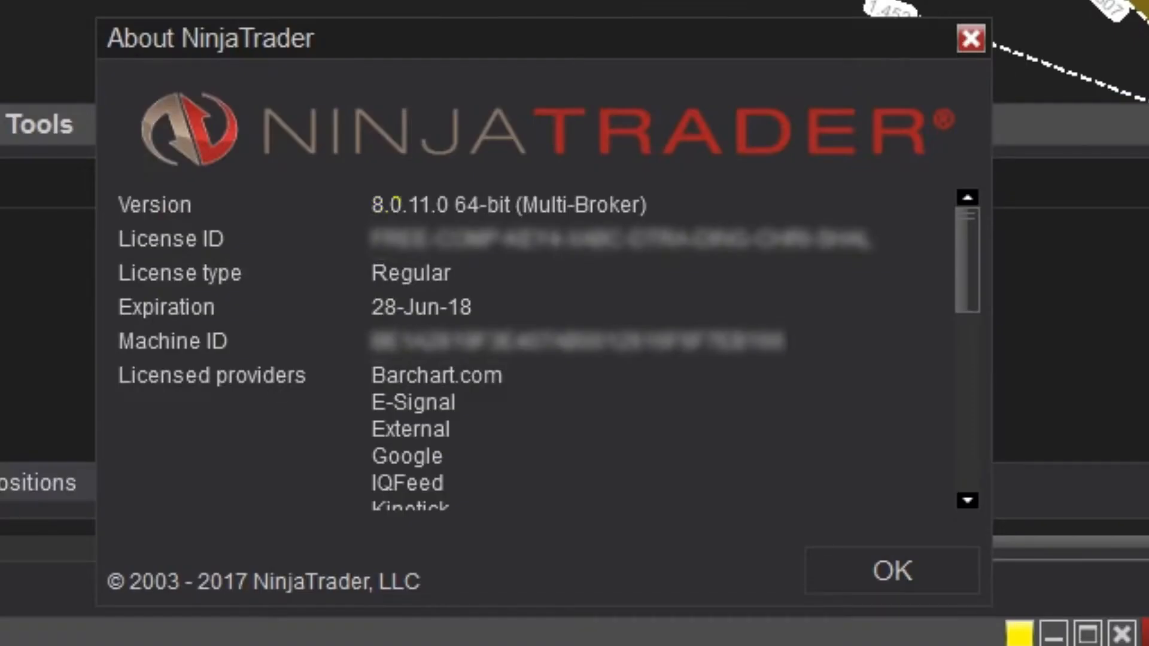
mouse_move(458, 634)
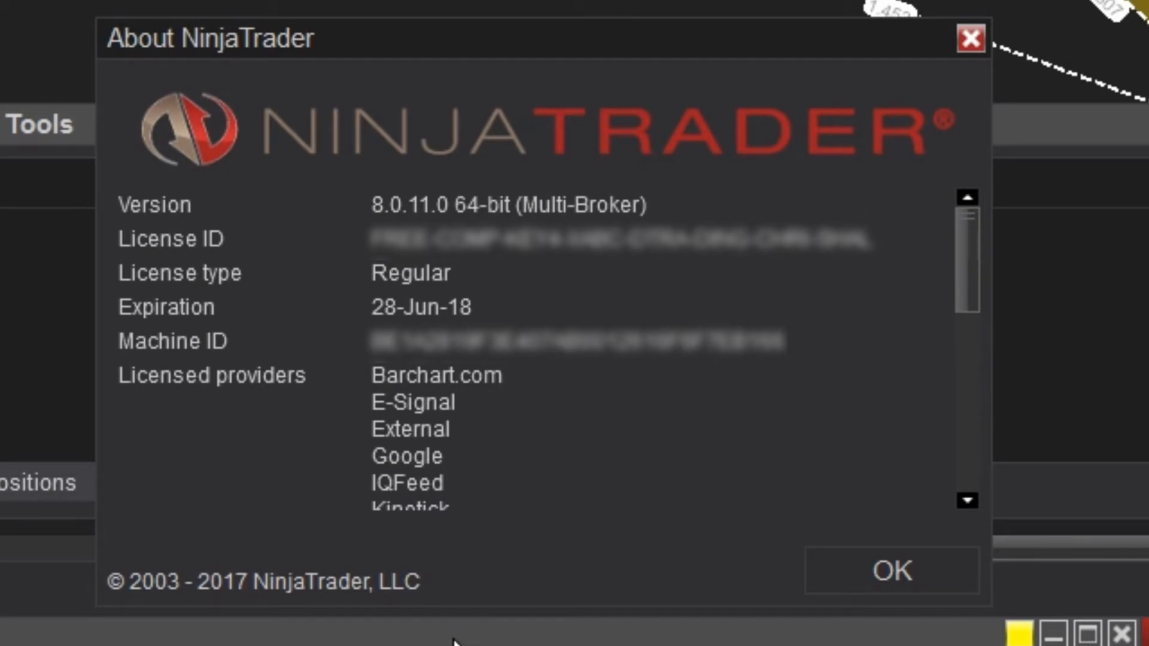
left_click(891, 571)
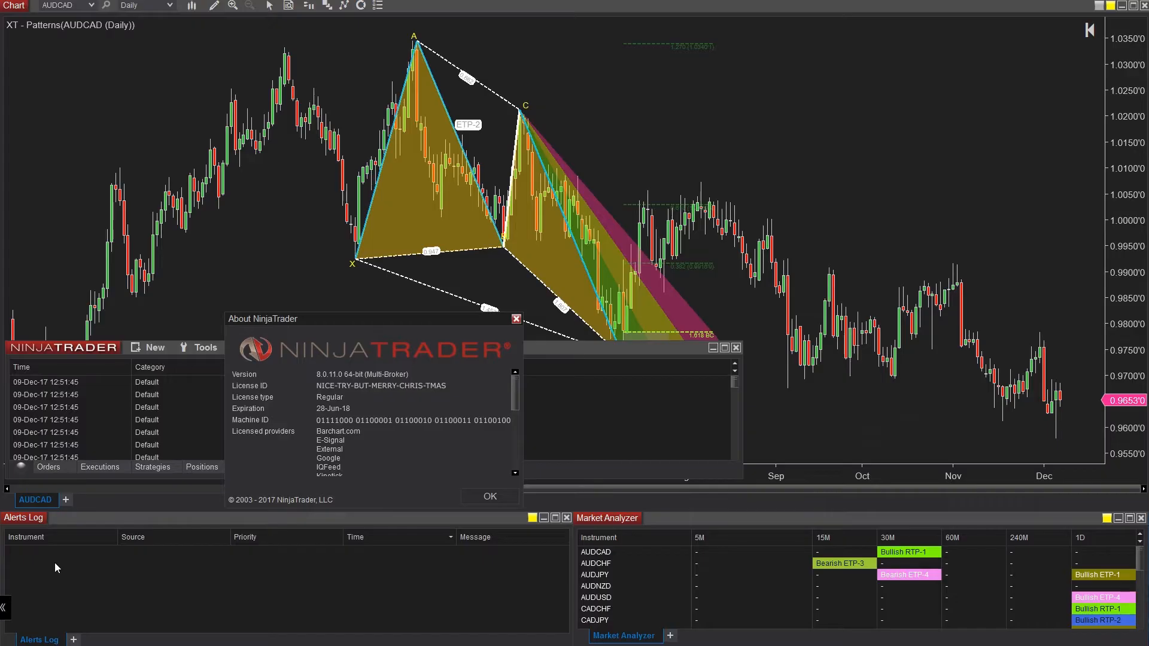
mouse_move(205, 439)
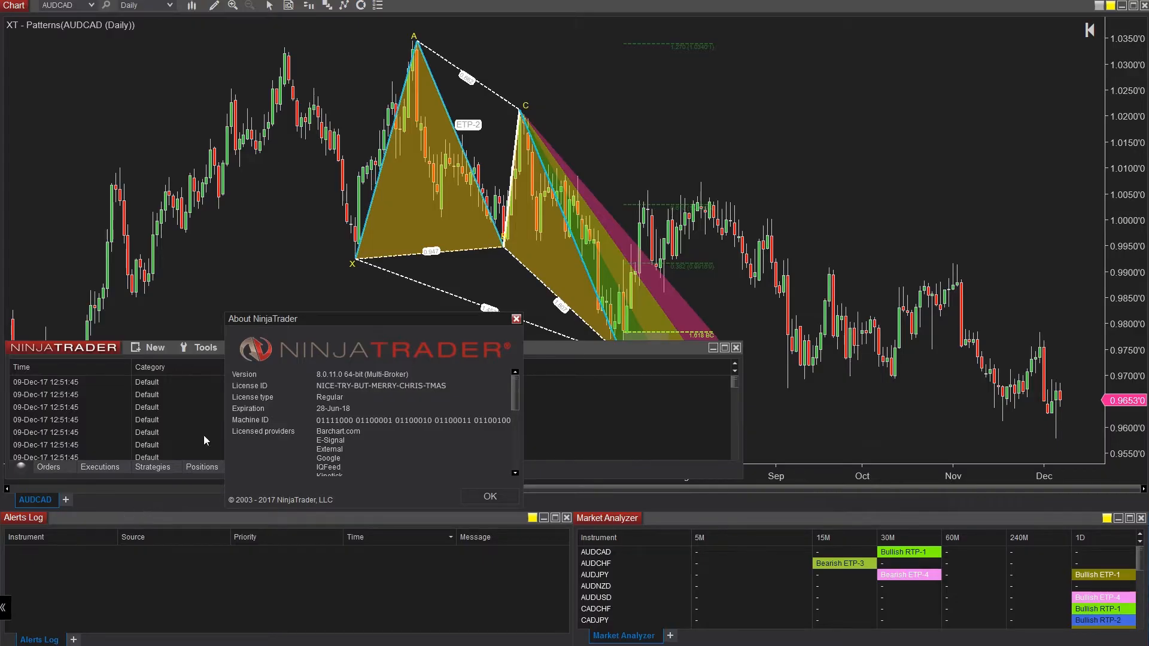
mouse_move(452, 398)
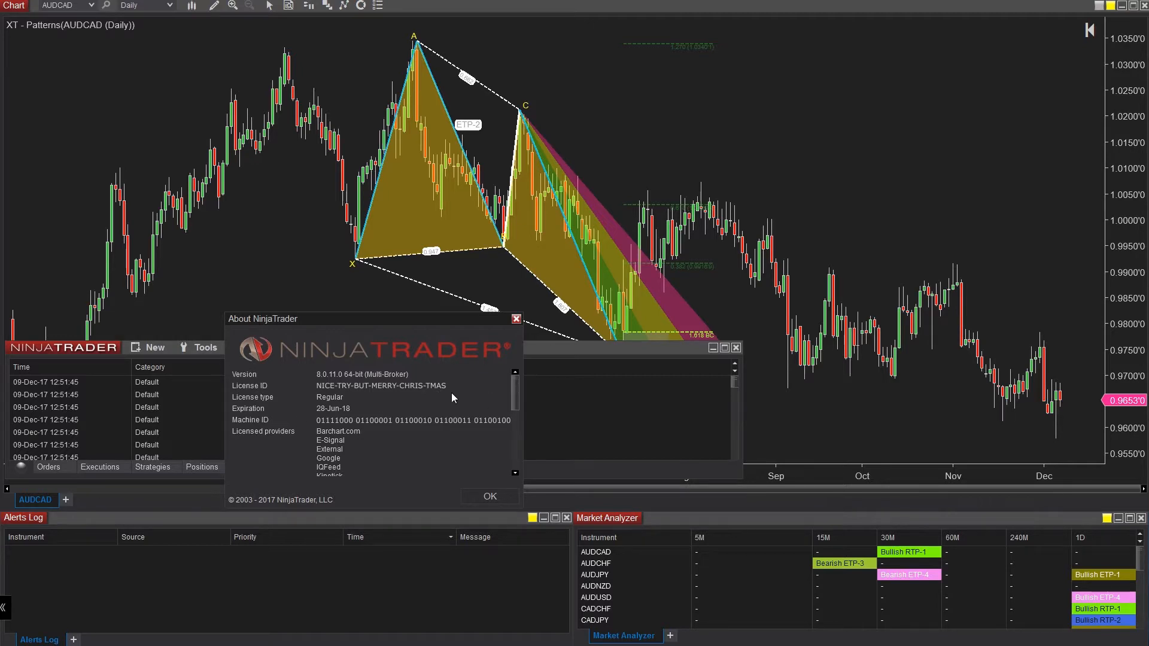
Step: Close the About window to bring the AUDCAD daily chart into view
left_click(489, 496)
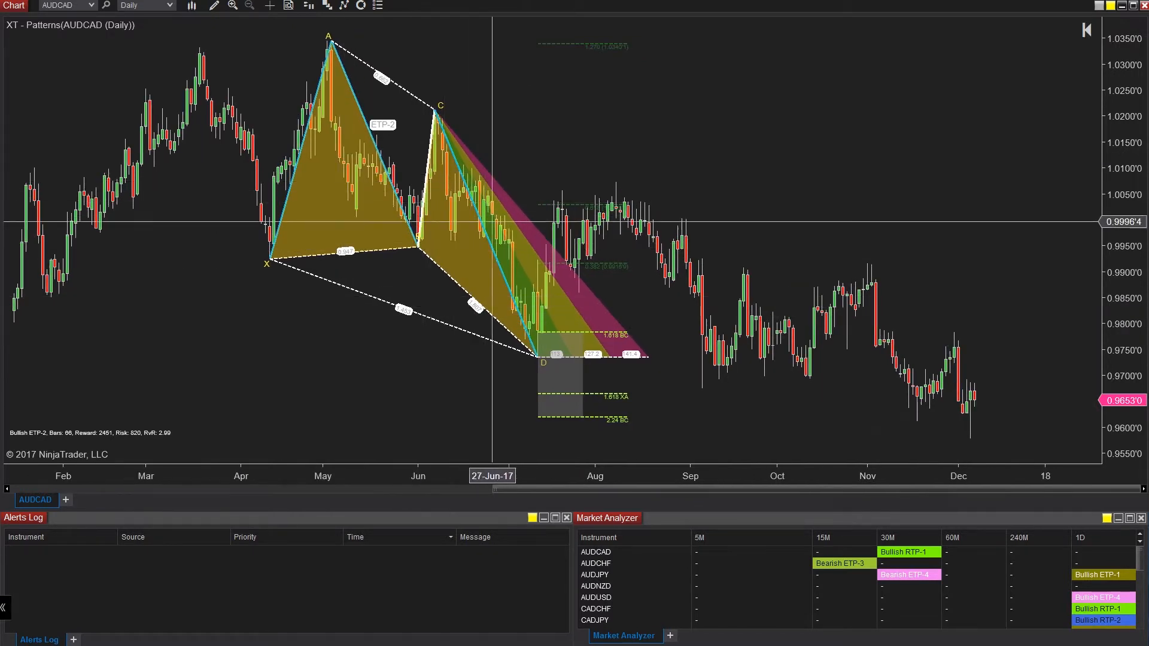
mouse_move(367, 264)
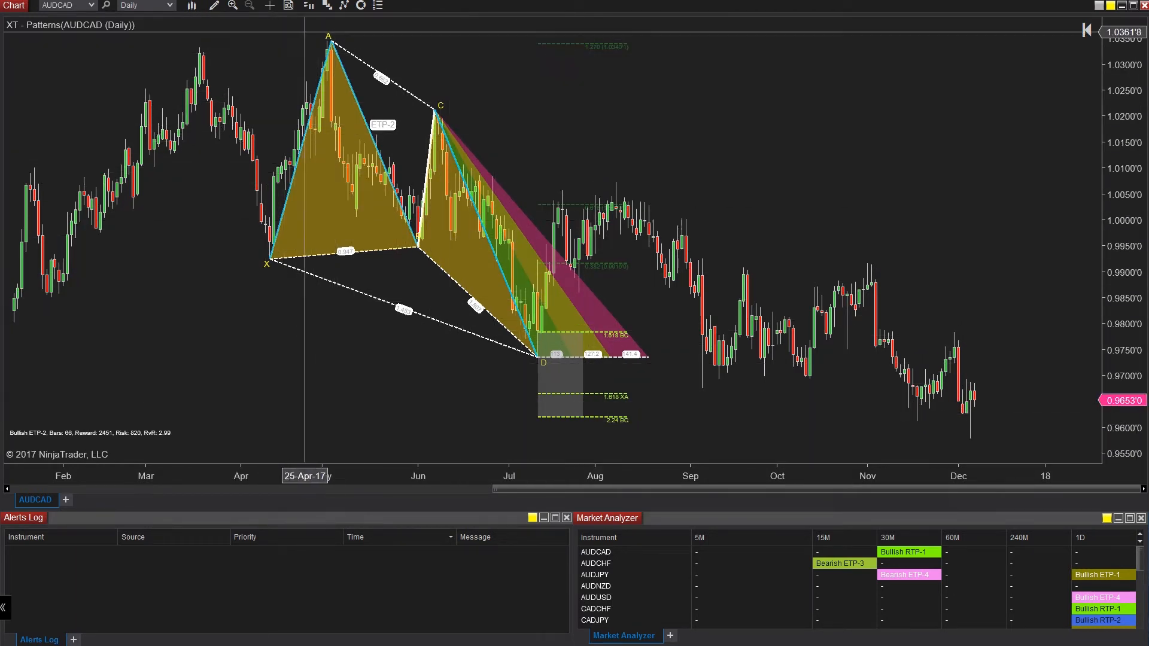
mouse_move(310, 261)
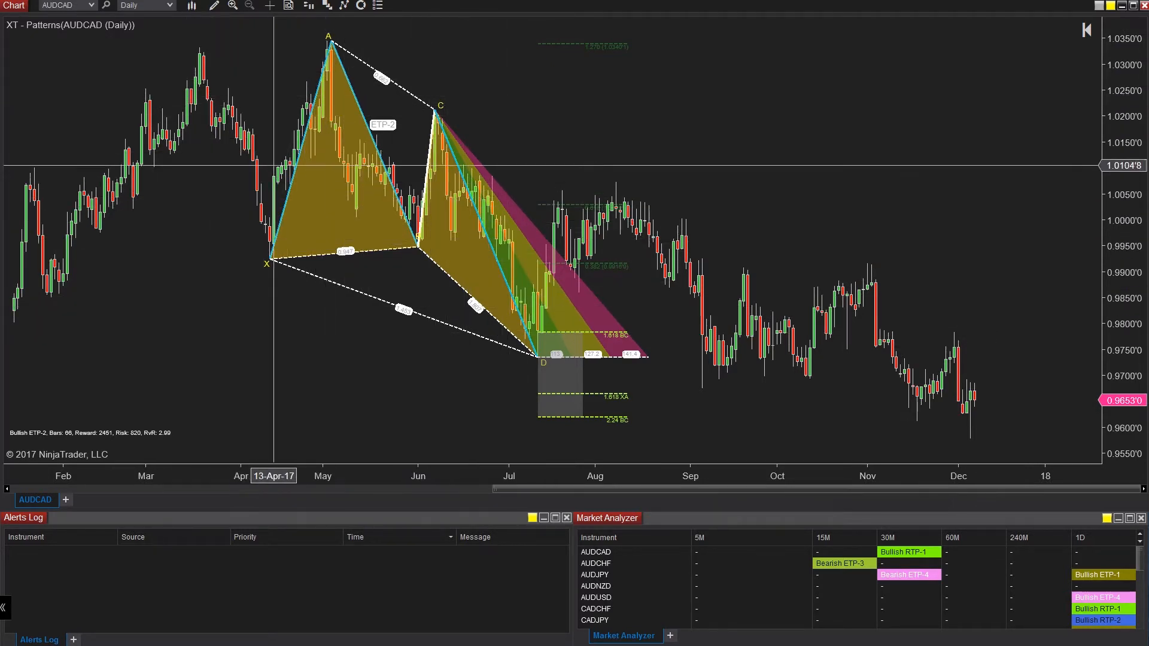
mouse_move(459, 276)
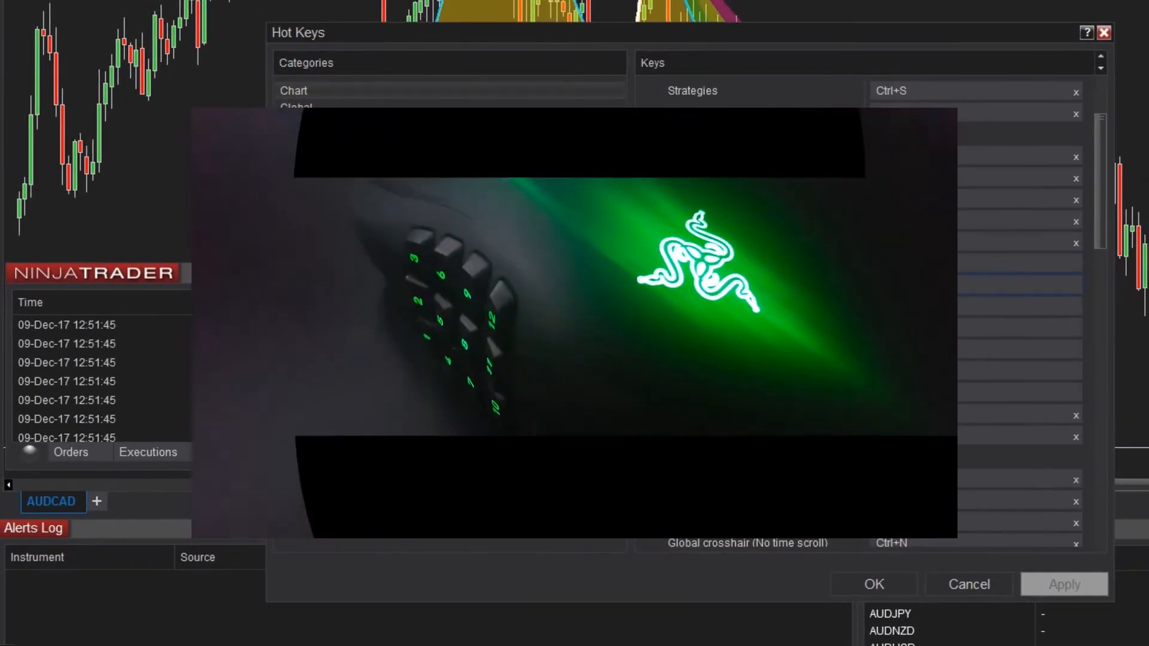
Step: Scroll through the chart hot key assignments and confirm the Hot Keys window
scroll("down", 3)
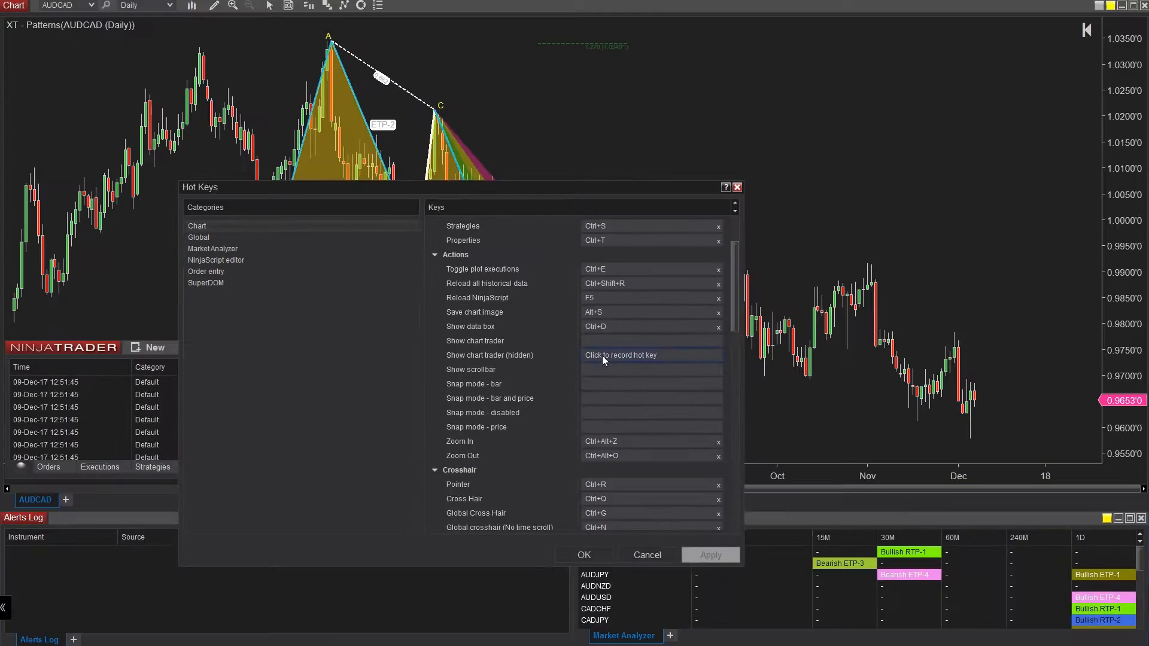
mouse_move(569, 562)
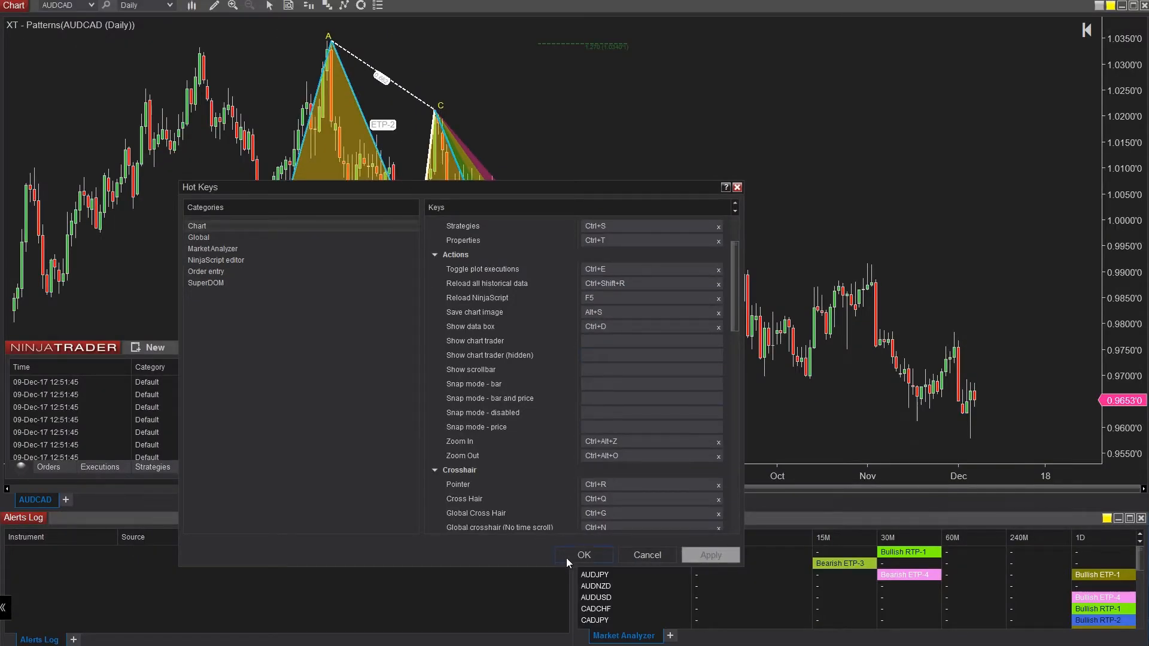
left_click(402, 62)
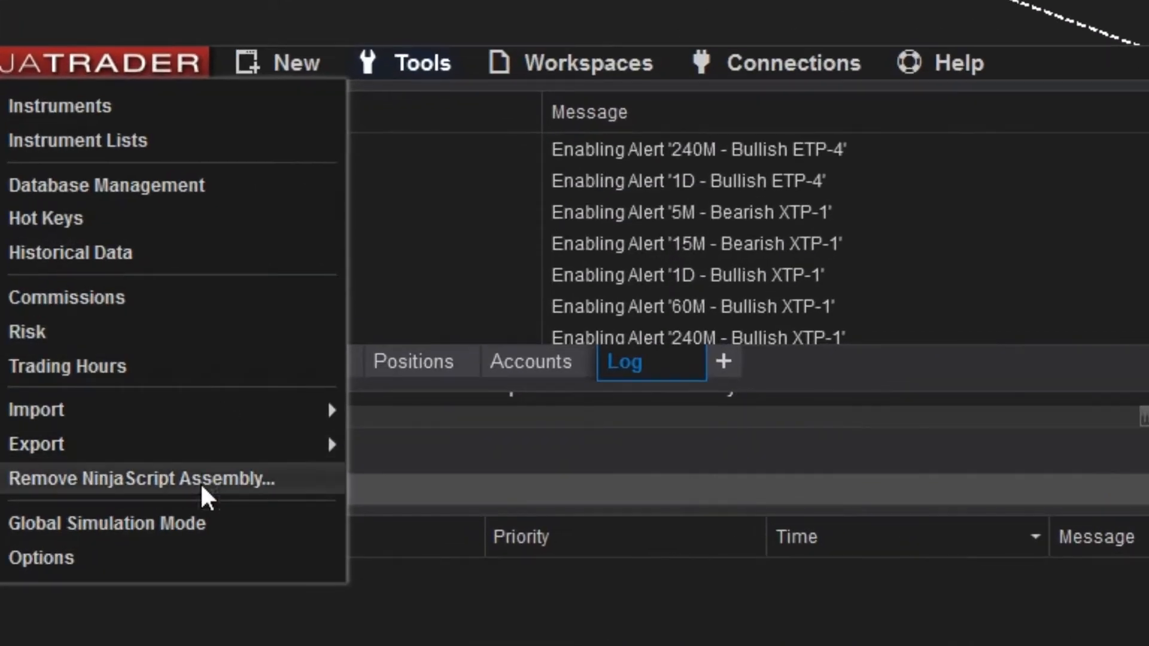
mouse_move(236, 578)
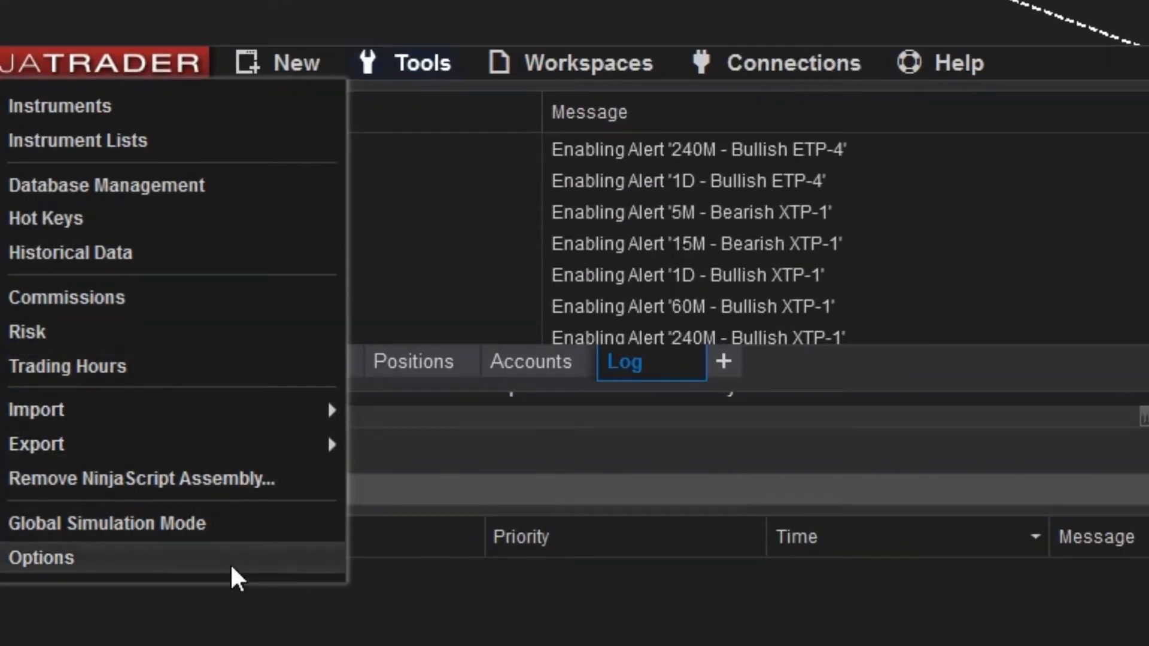
Step: In Options, pick Twitter as a share service, then cancel both dialogs without saving
left_click(42, 558)
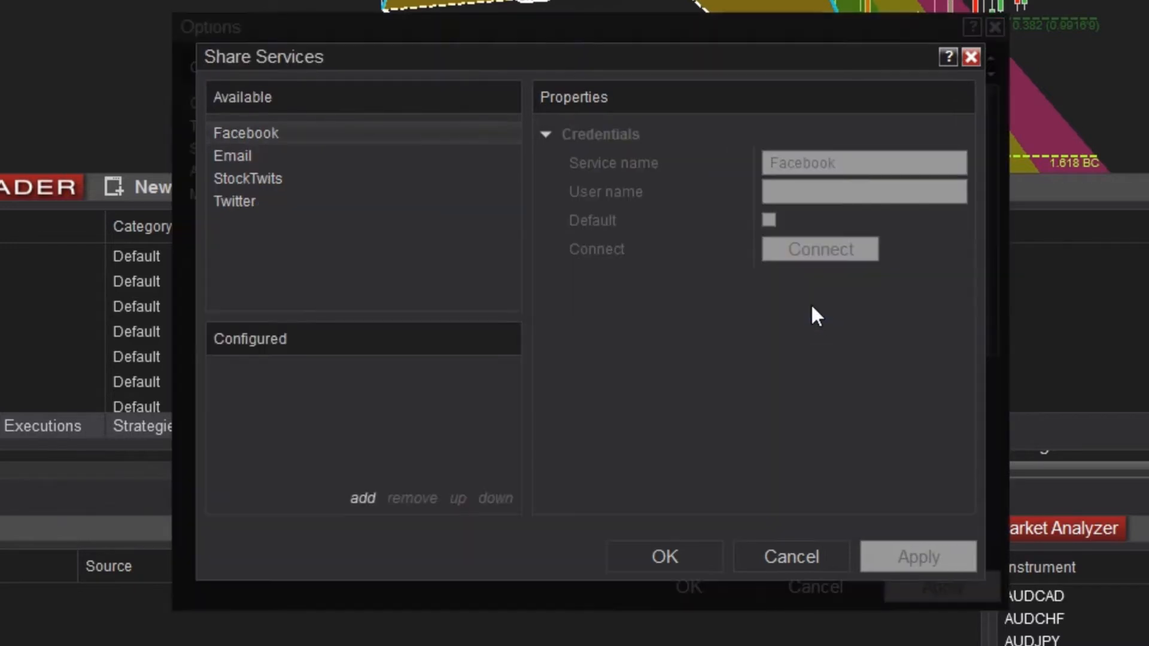
left_click(234, 202)
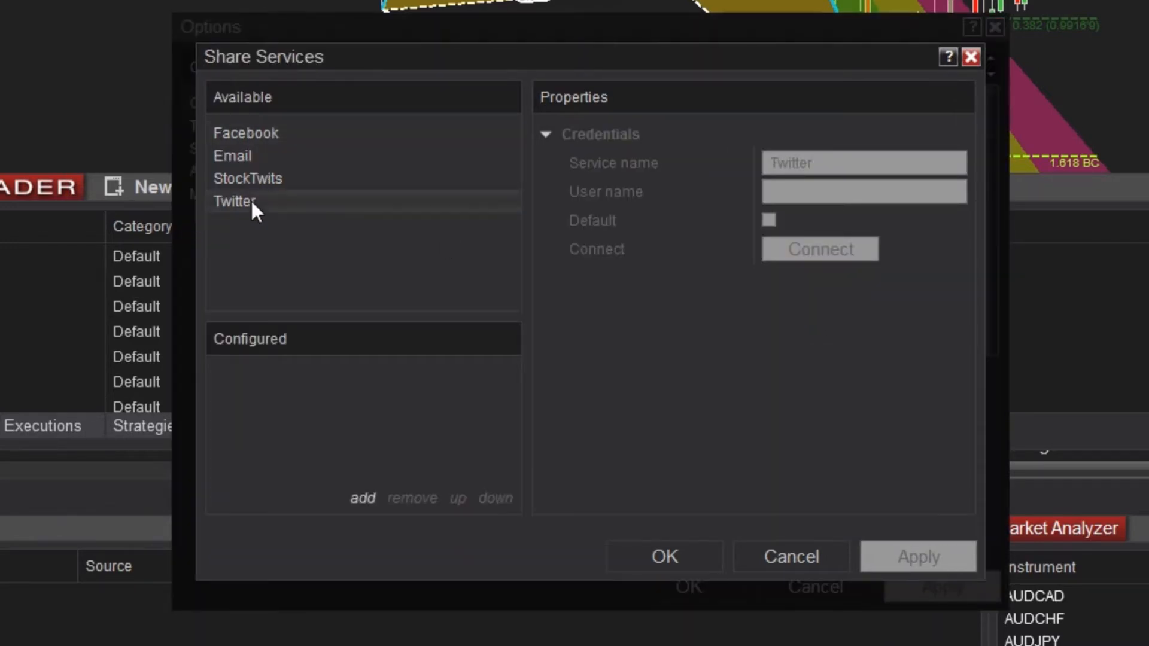
left_click(362, 499)
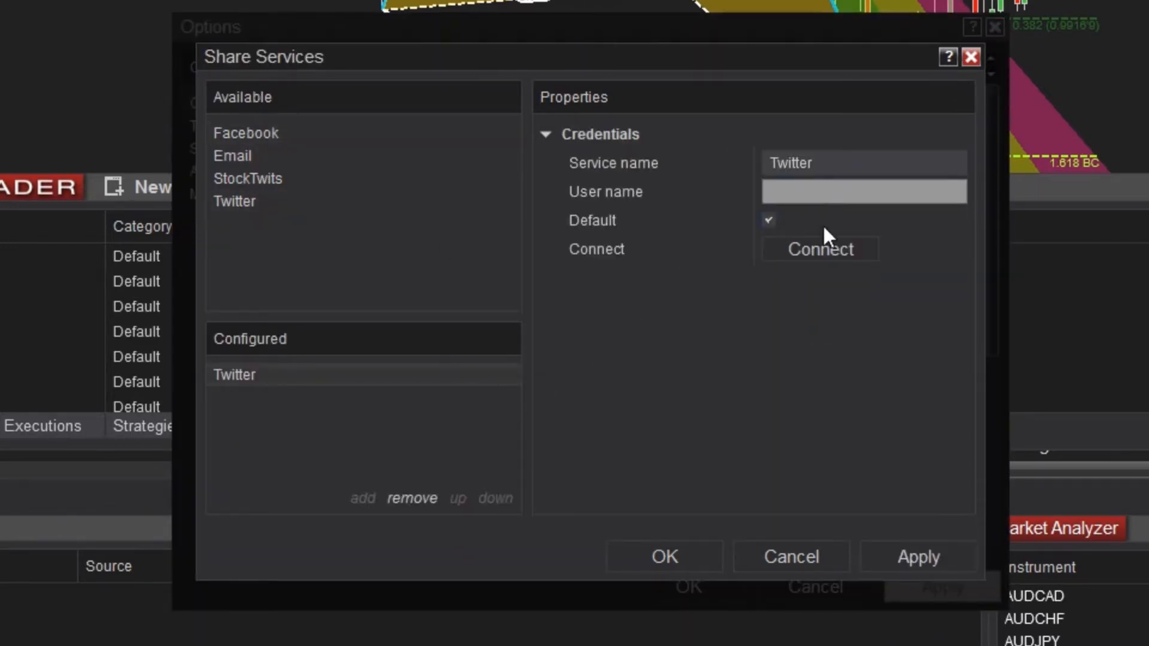
mouse_move(790, 557)
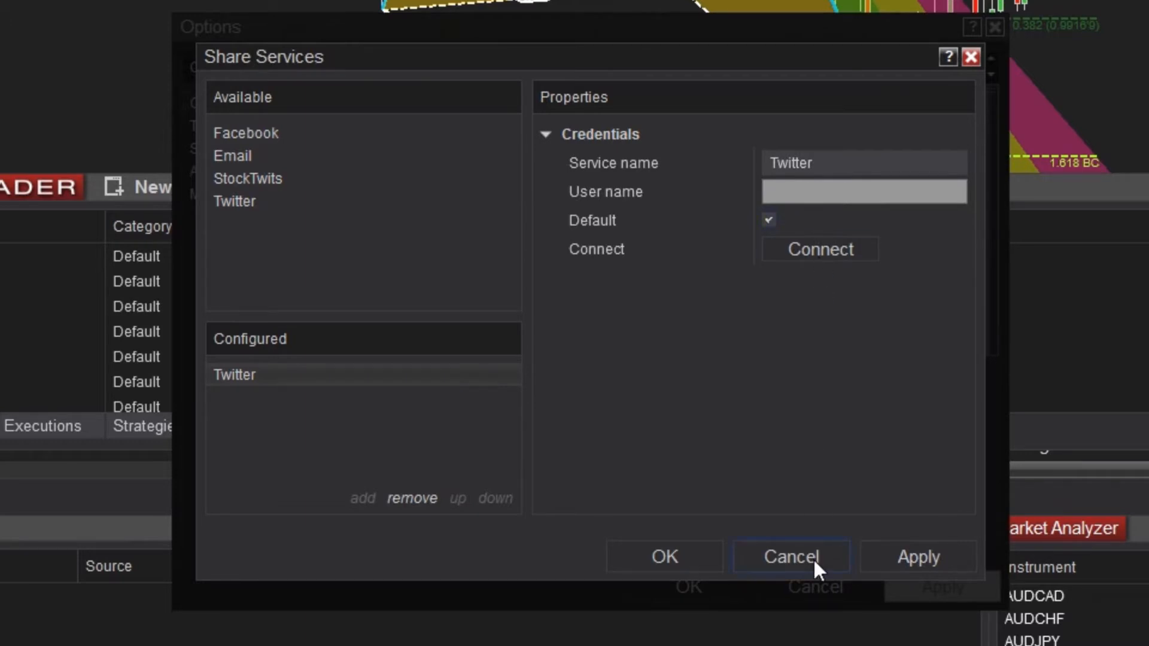
left_click(790, 557)
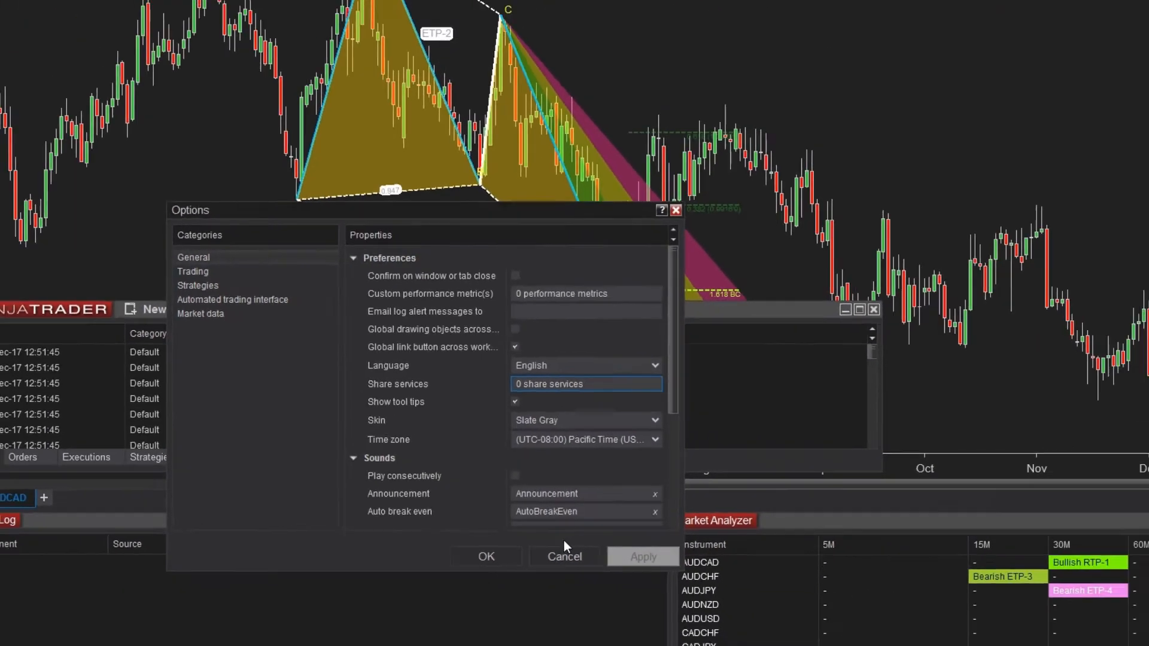
left_click(565, 556)
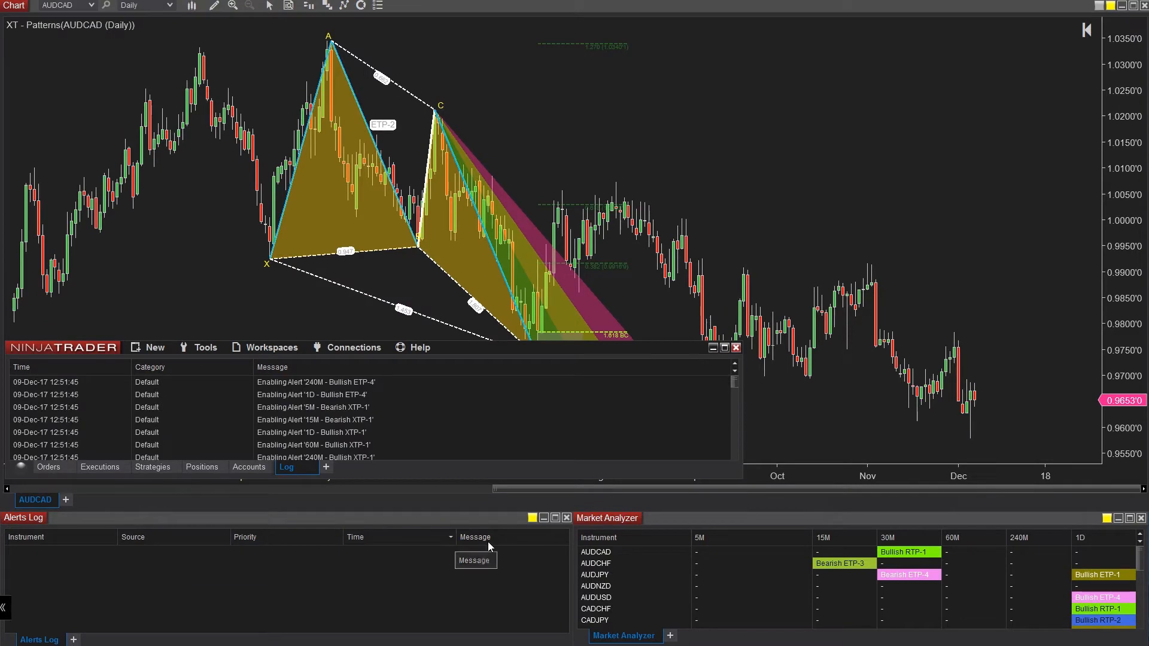
mouse_move(564, 359)
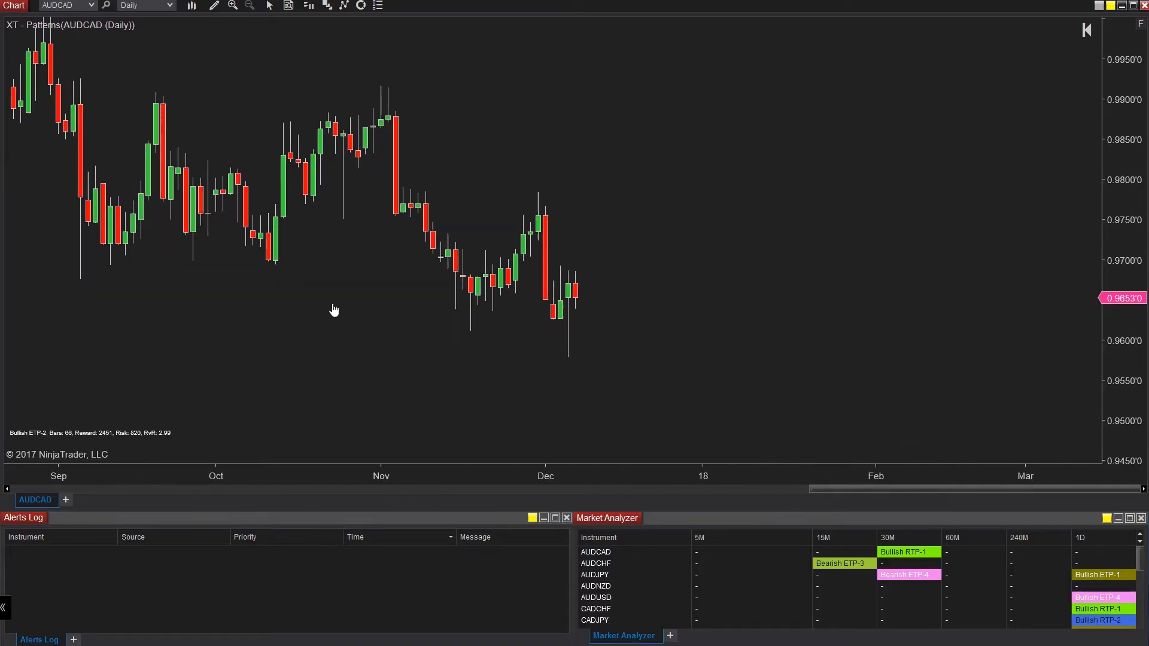
Step: Select the XT XABCD harmonic pattern tool from the drawing tools list
left_click(213, 5)
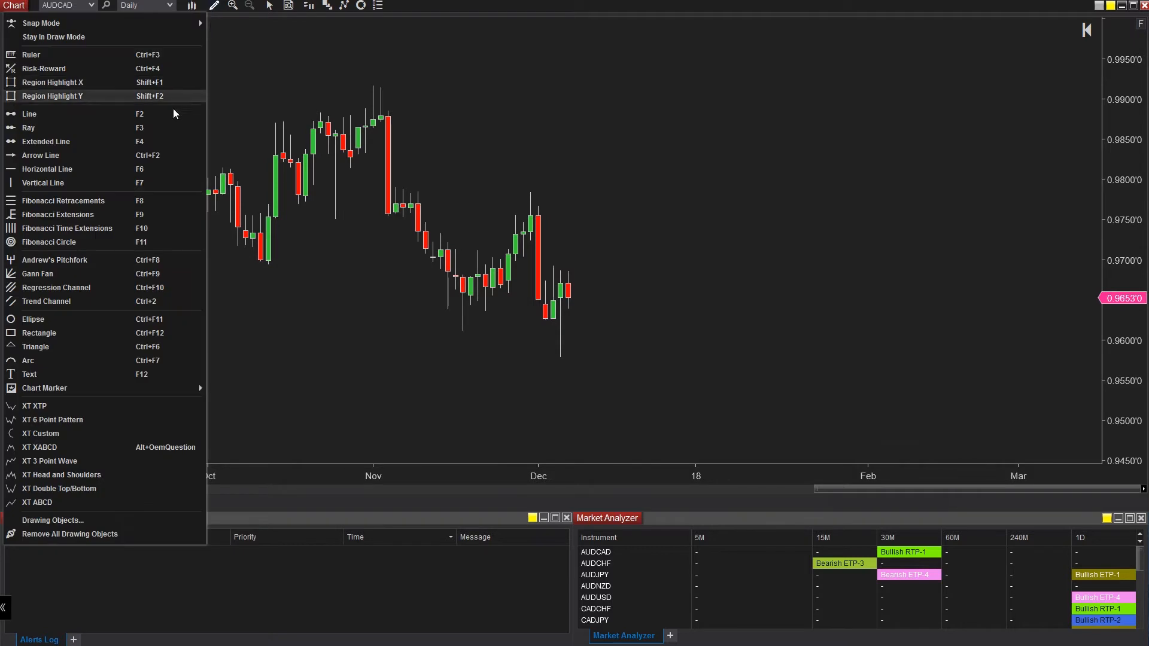
mouse_move(102, 447)
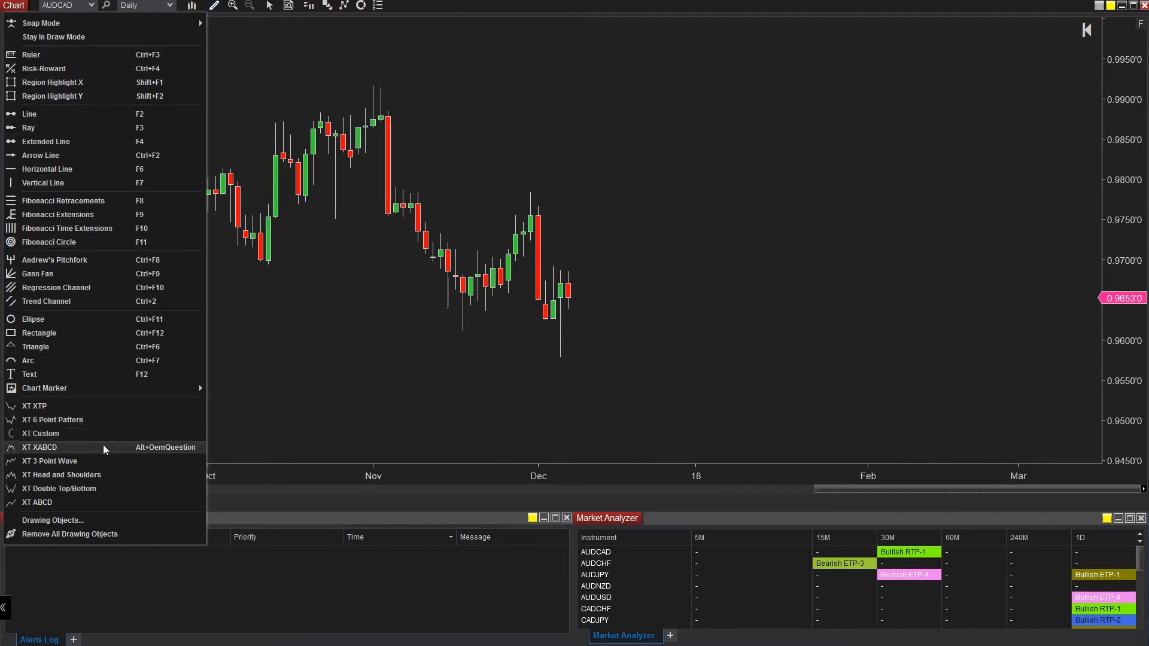
left_click(40, 447)
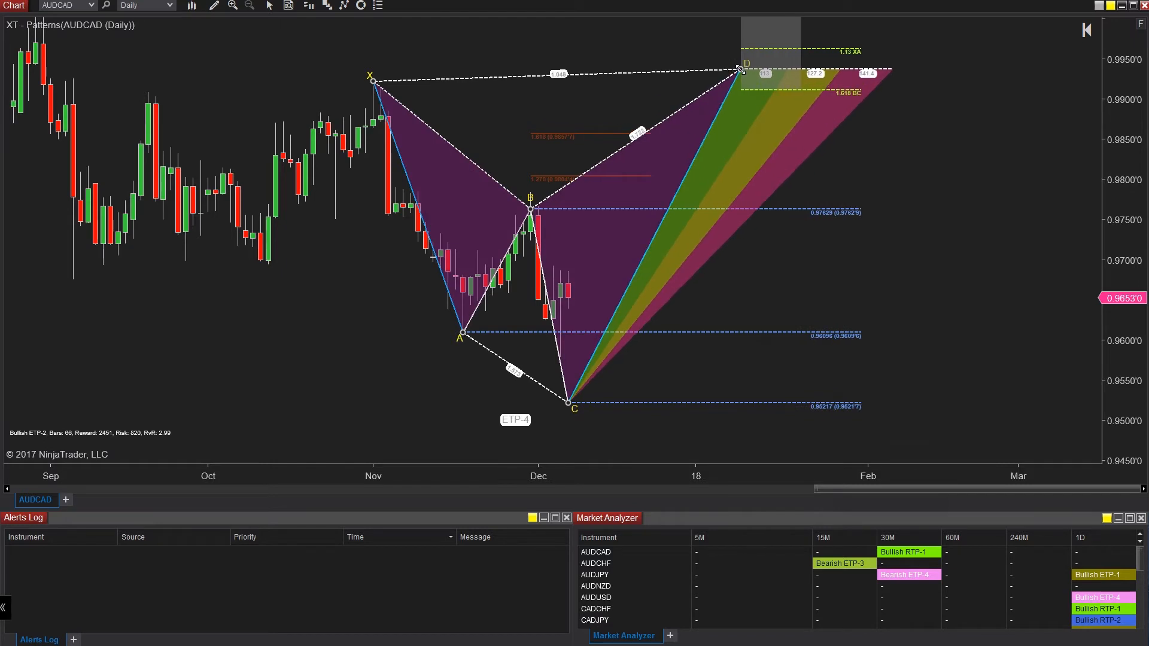
mouse_move(1053, 112)
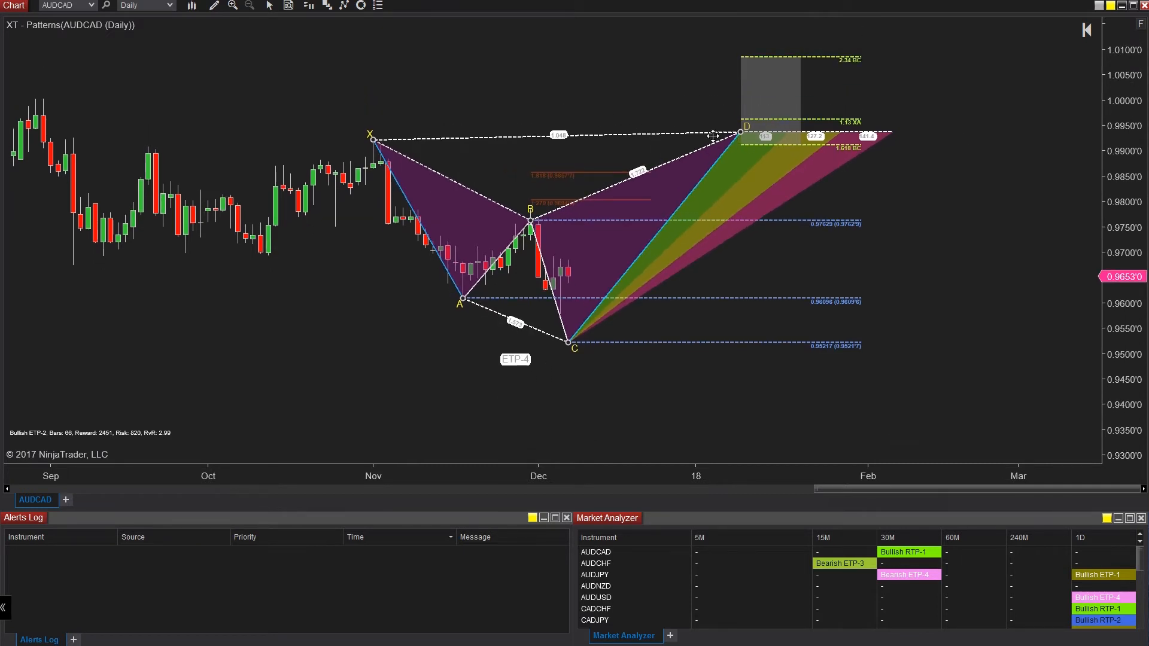
mouse_move(524, 89)
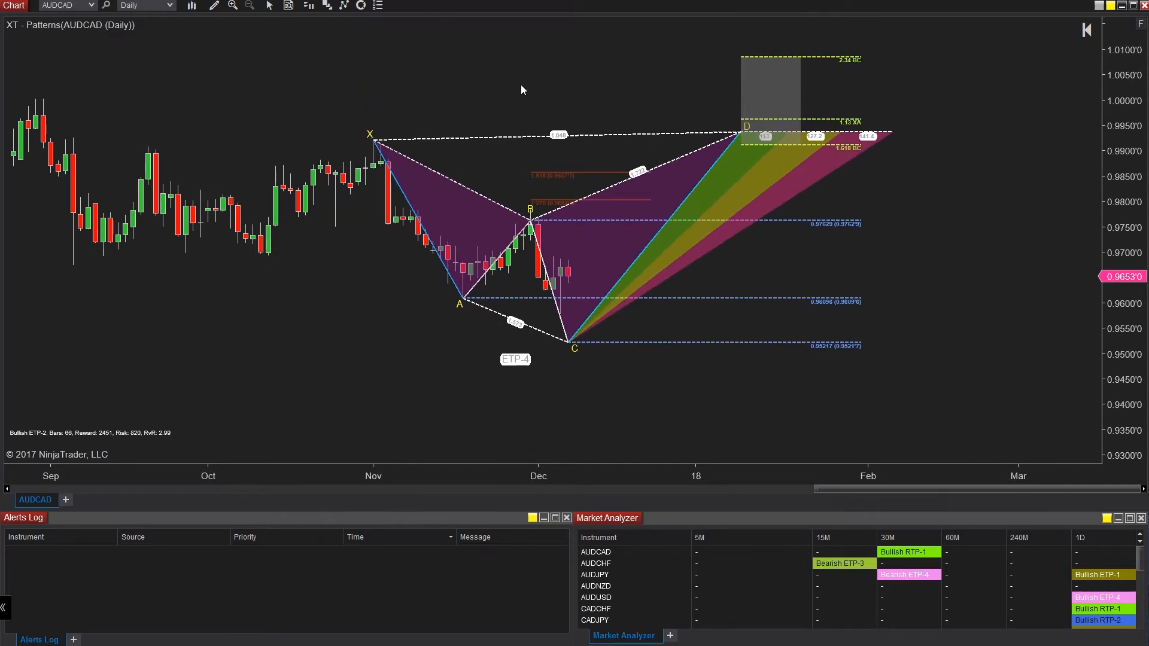
left_click(213, 6)
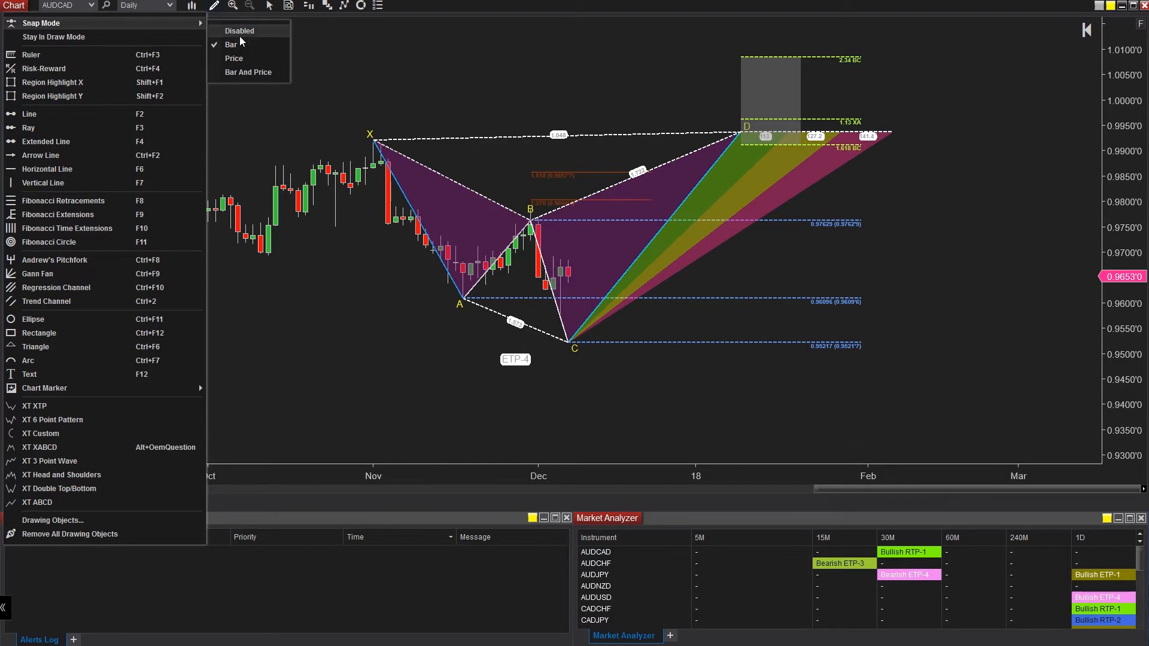
left_click(239, 30)
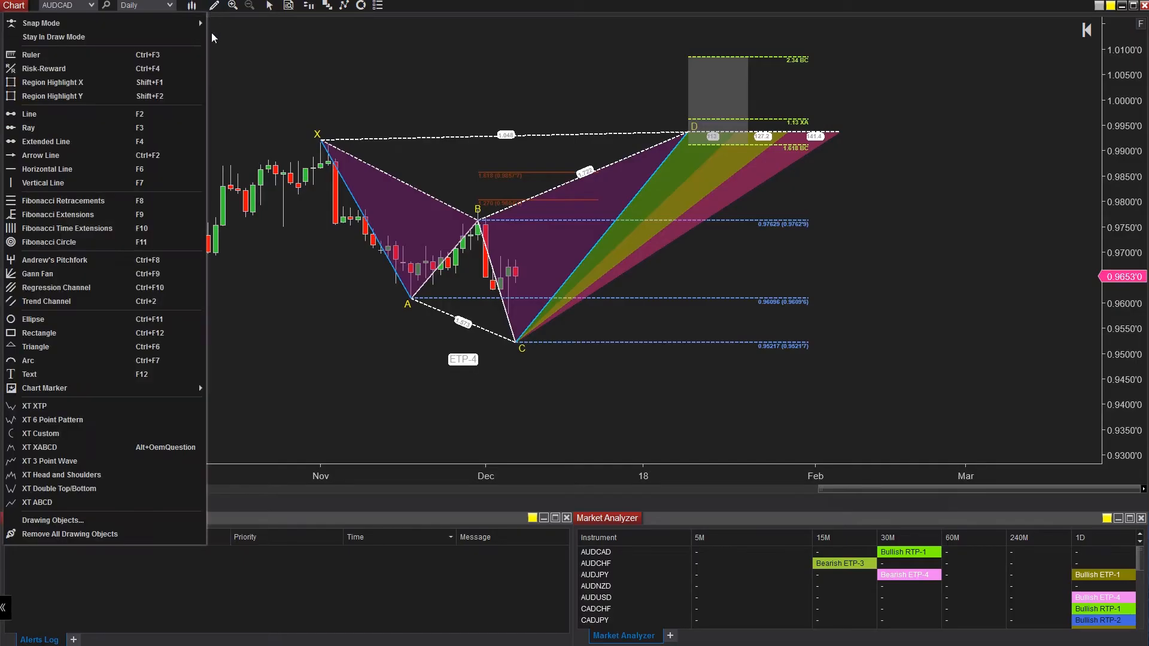
mouse_move(108, 376)
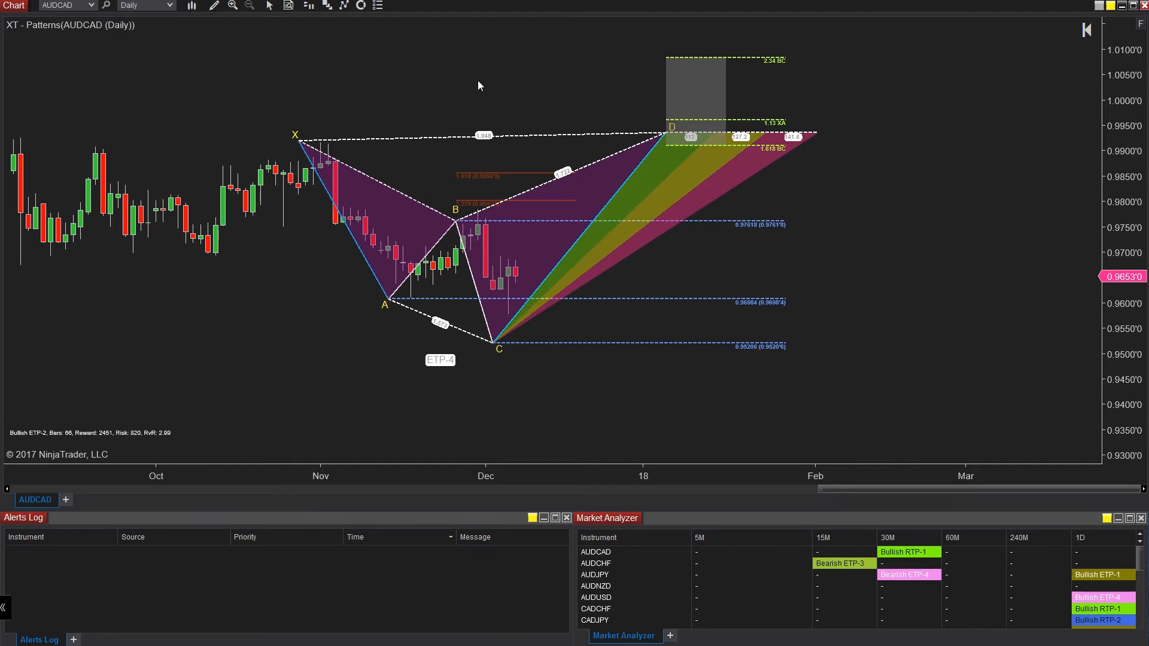
Step: Close the drawing tools list, leaving the ETP-4 pattern on the chart
left_click(213, 5)
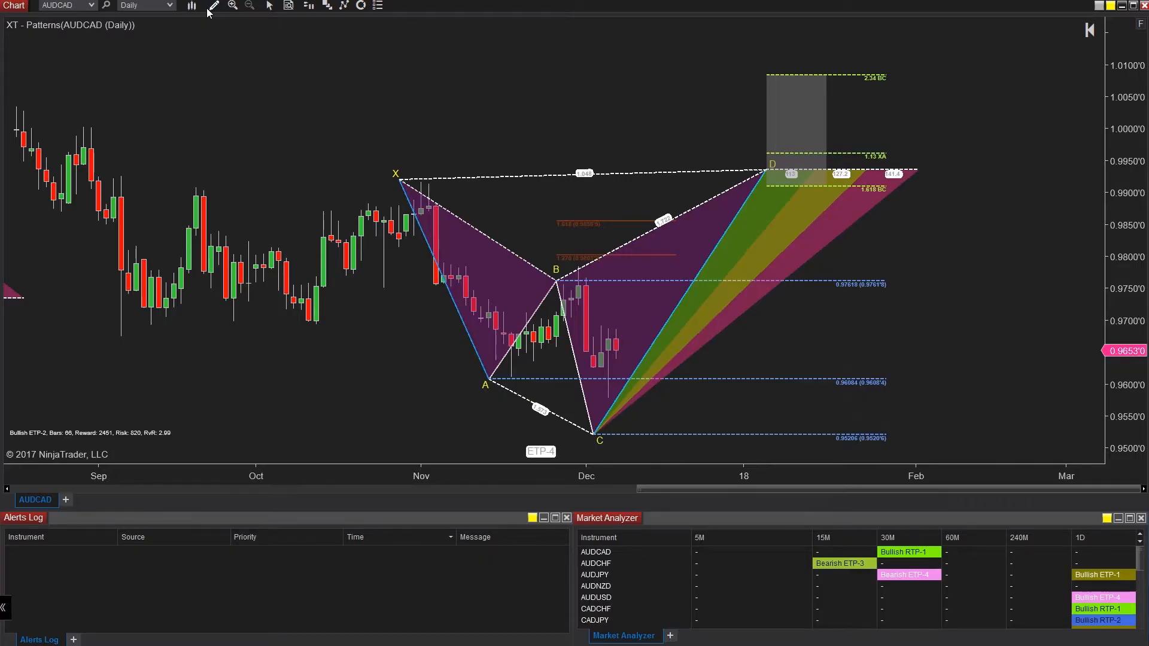
Step: Draw a trend channel, review its Data properties, and adjust its upper anchor
left_click(213, 6)
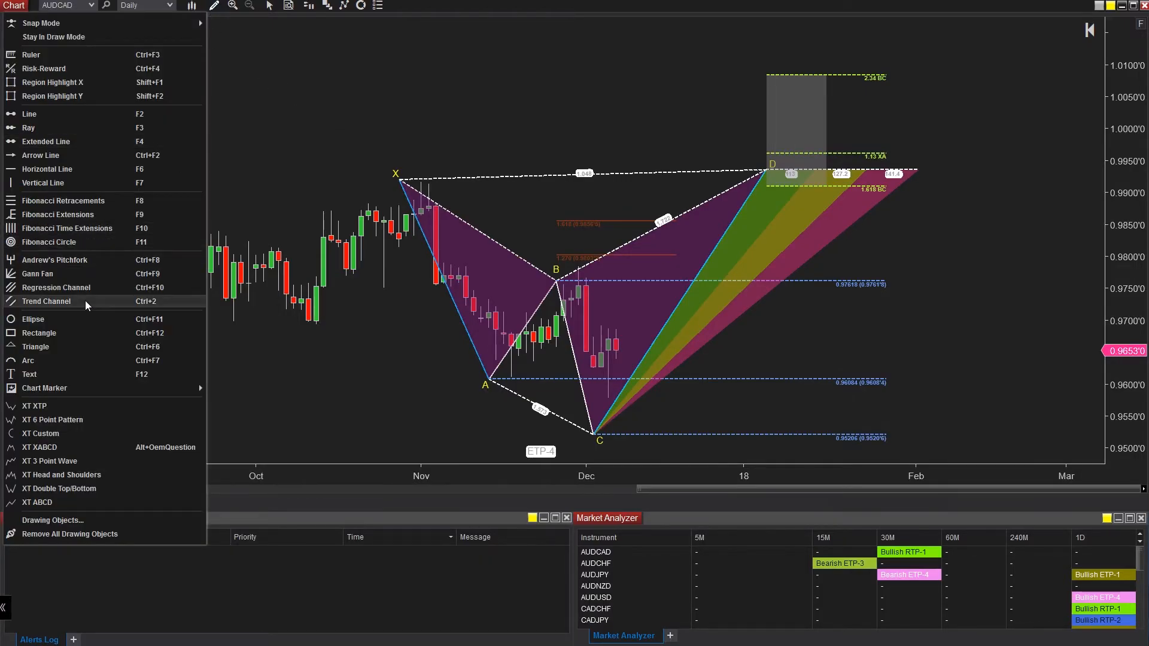
left_click(46, 301)
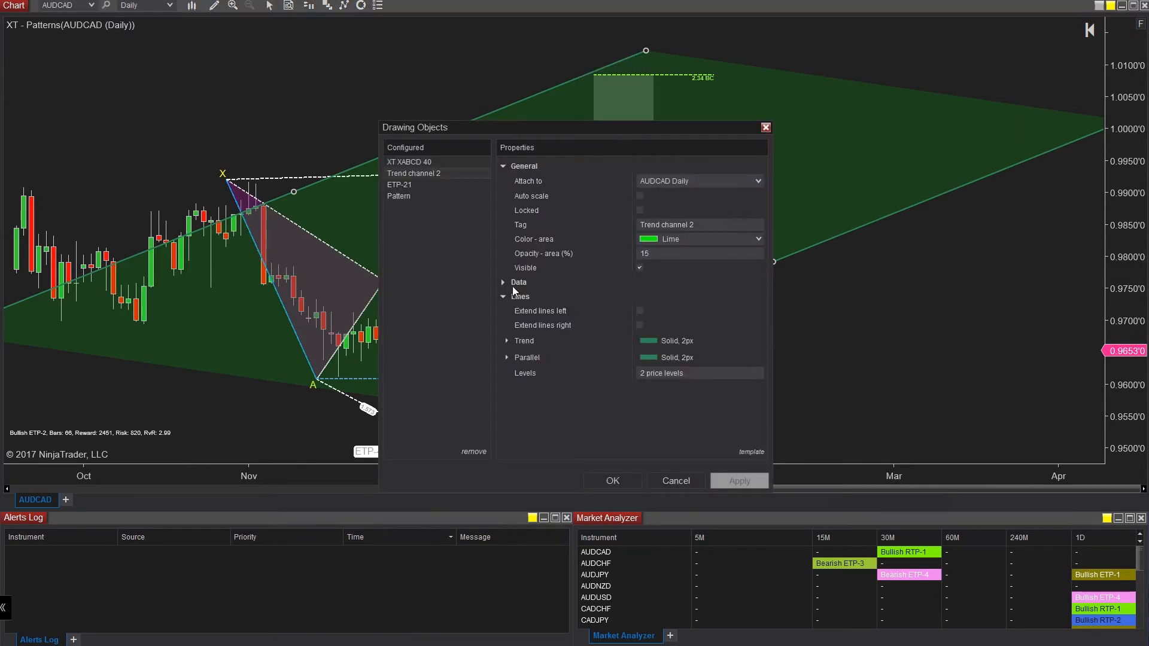
left_click(503, 282)
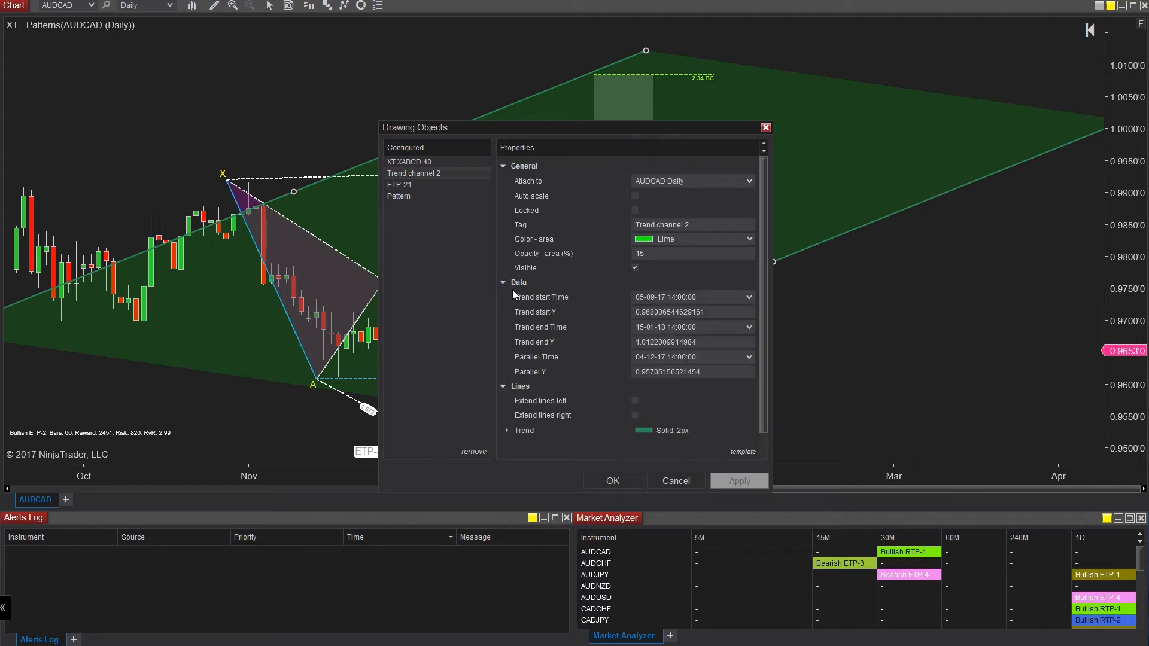
scroll("down", 3)
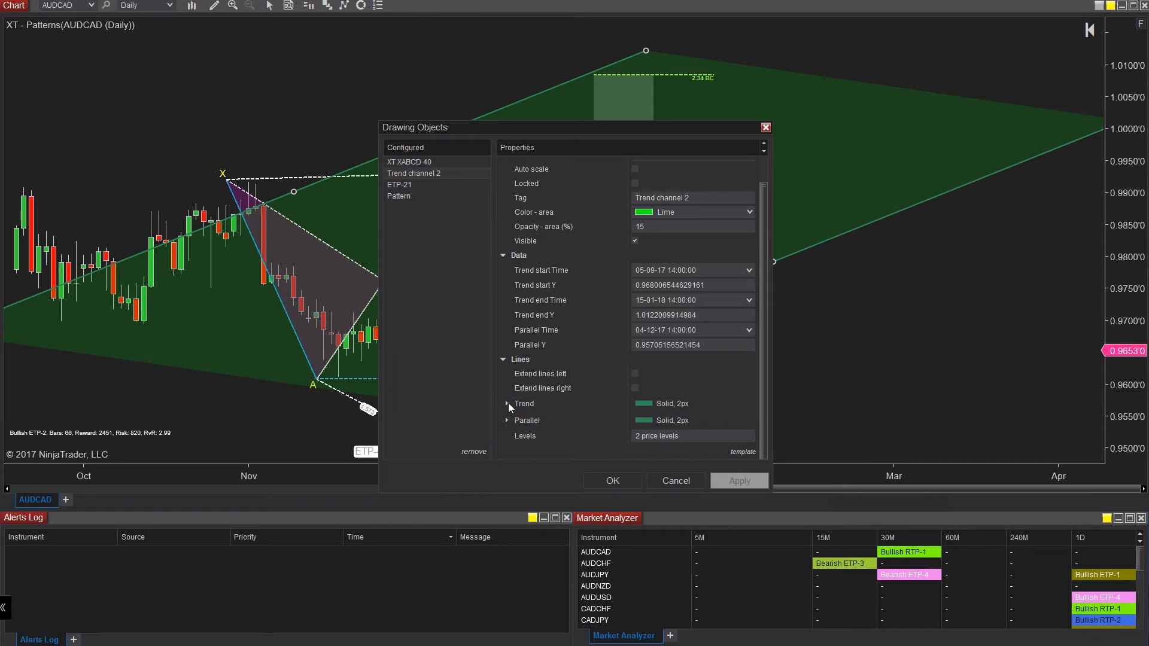
left_click(612, 481)
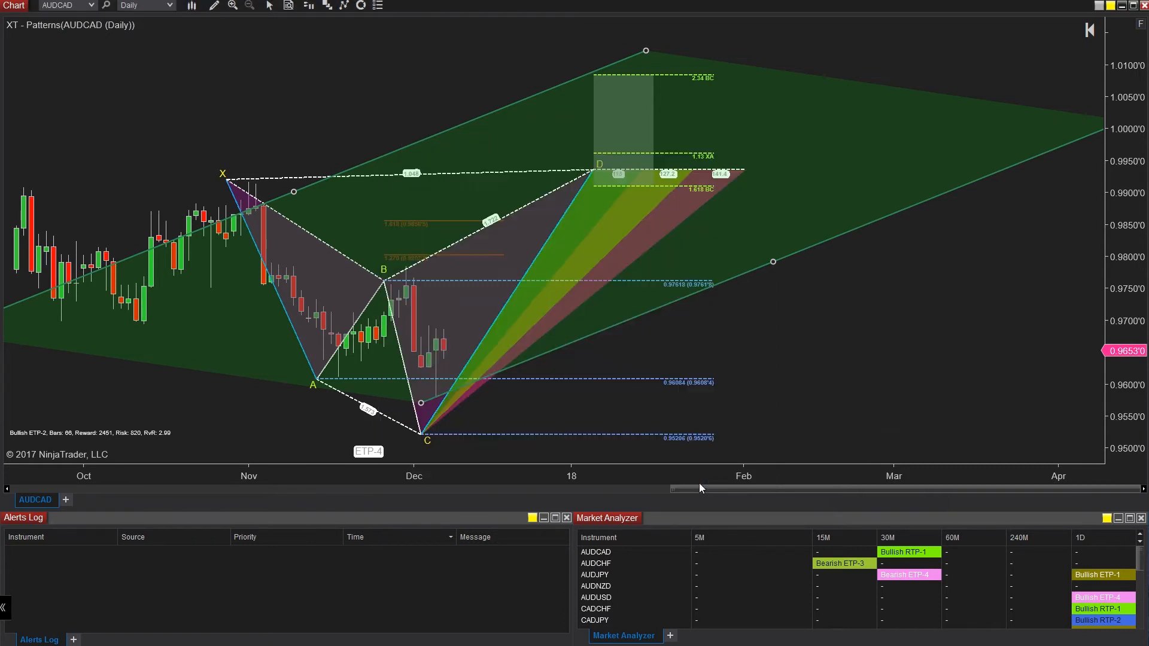
mouse_move(644, 55)
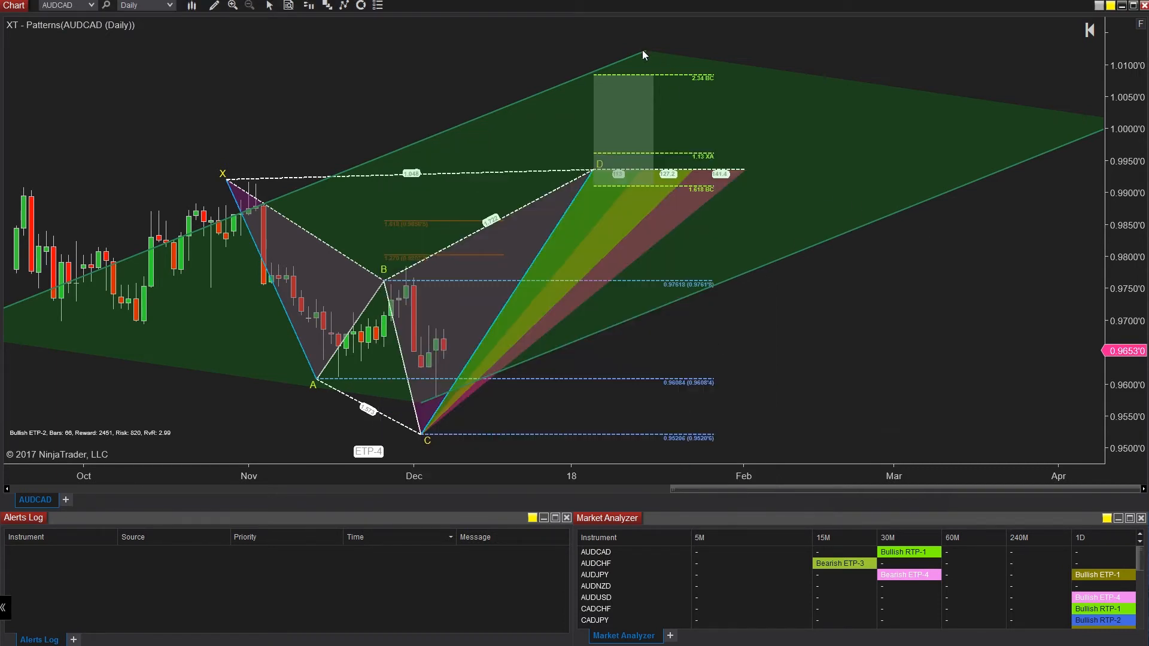
left_click(643, 55)
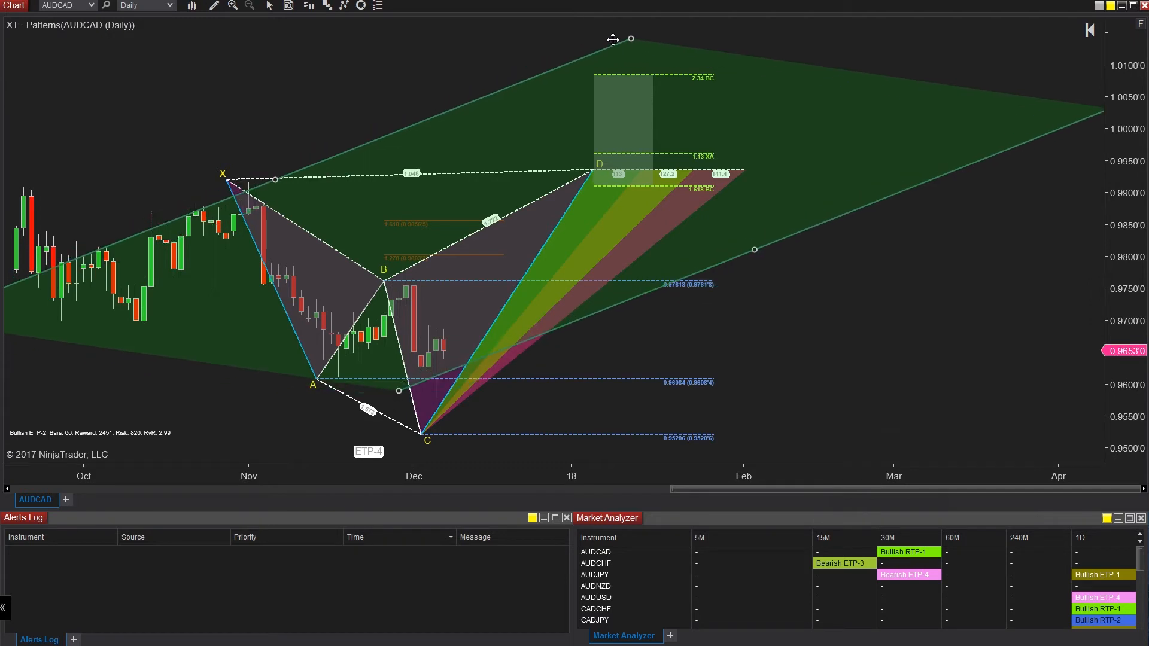
mouse_move(852, 32)
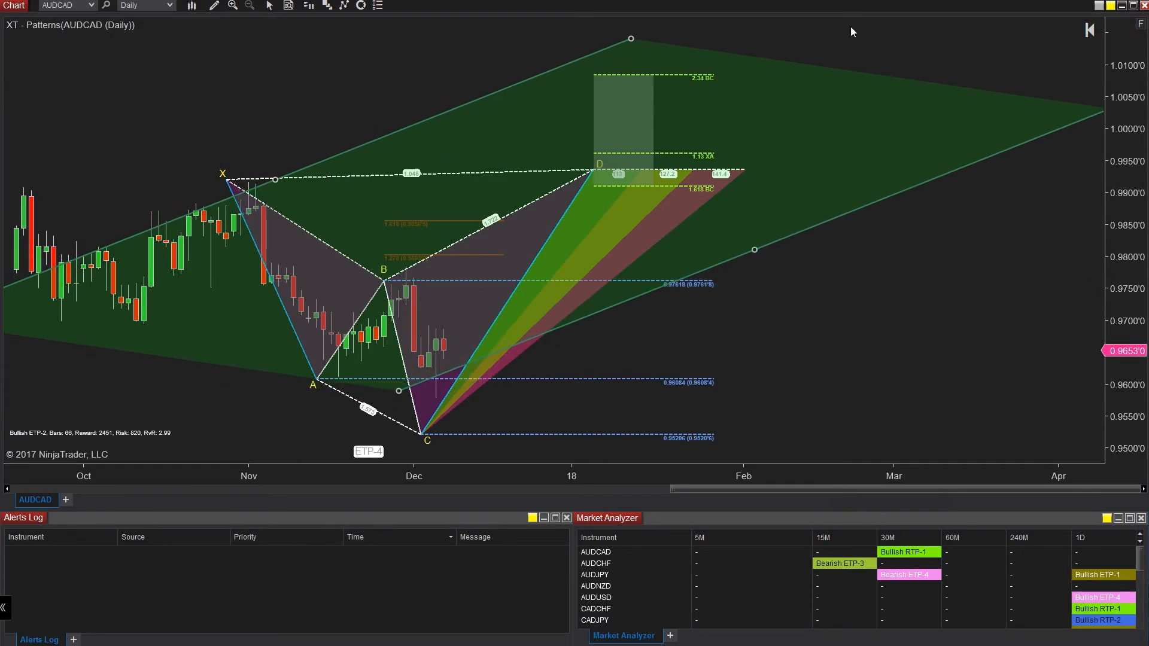
mouse_move(653, 52)
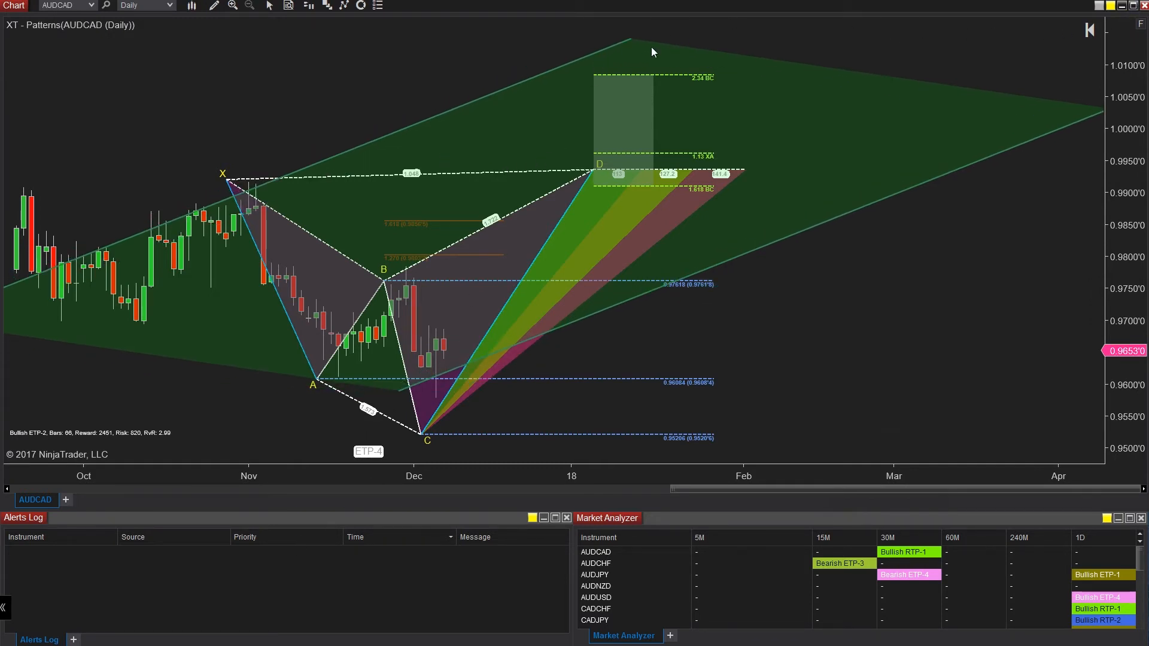
mouse_move(177, 195)
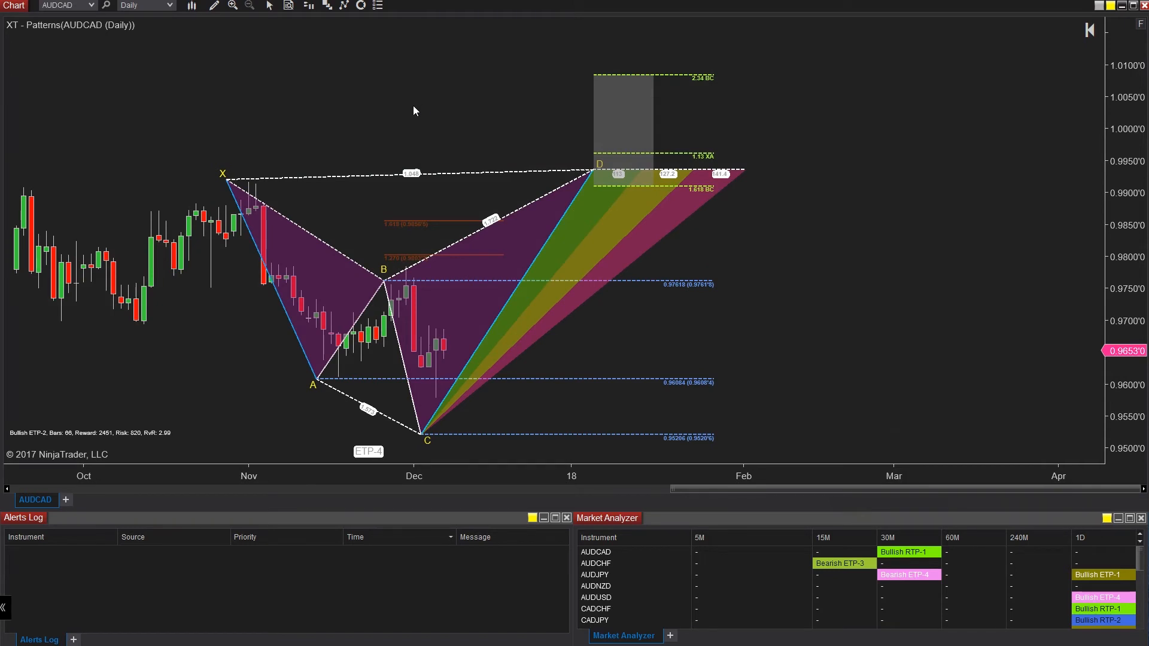
Step: Add a Zig zag indicator using high/low with deviation 0.0005 and apply it
right_click(415, 110)
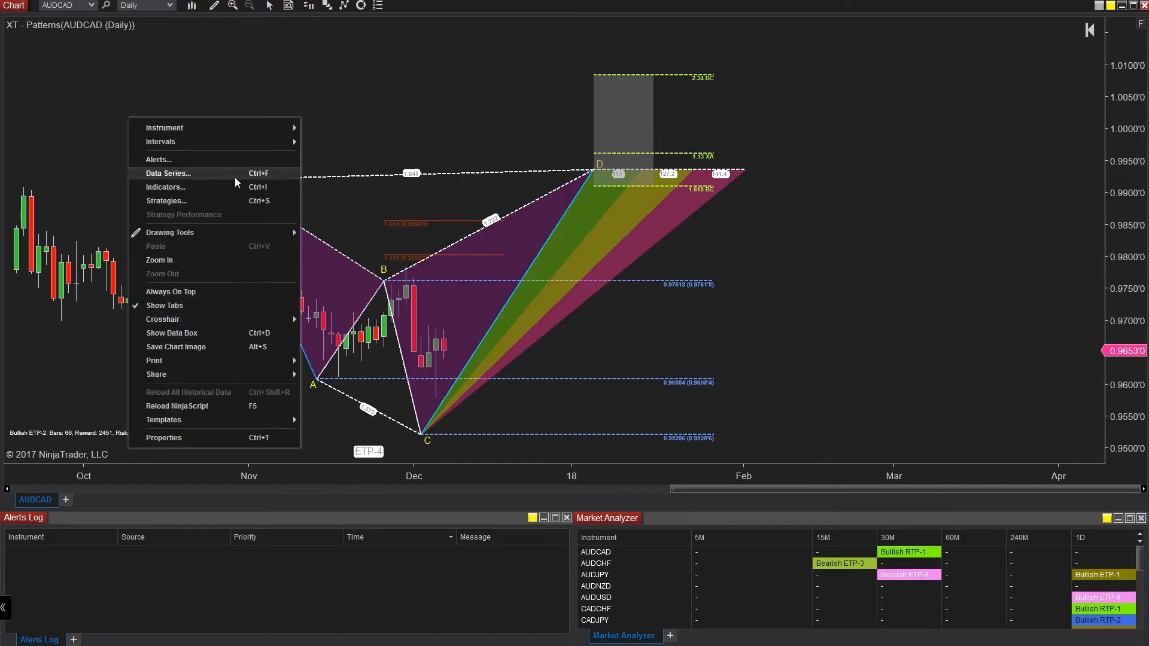
left_click(165, 187)
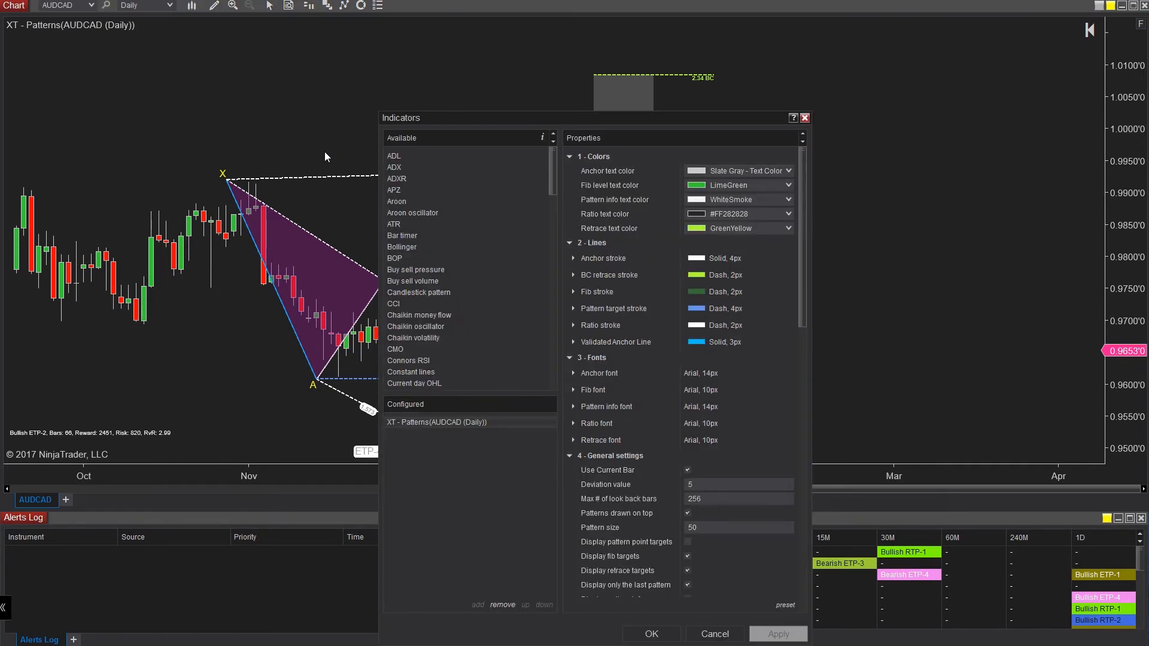
scroll("down", 3)
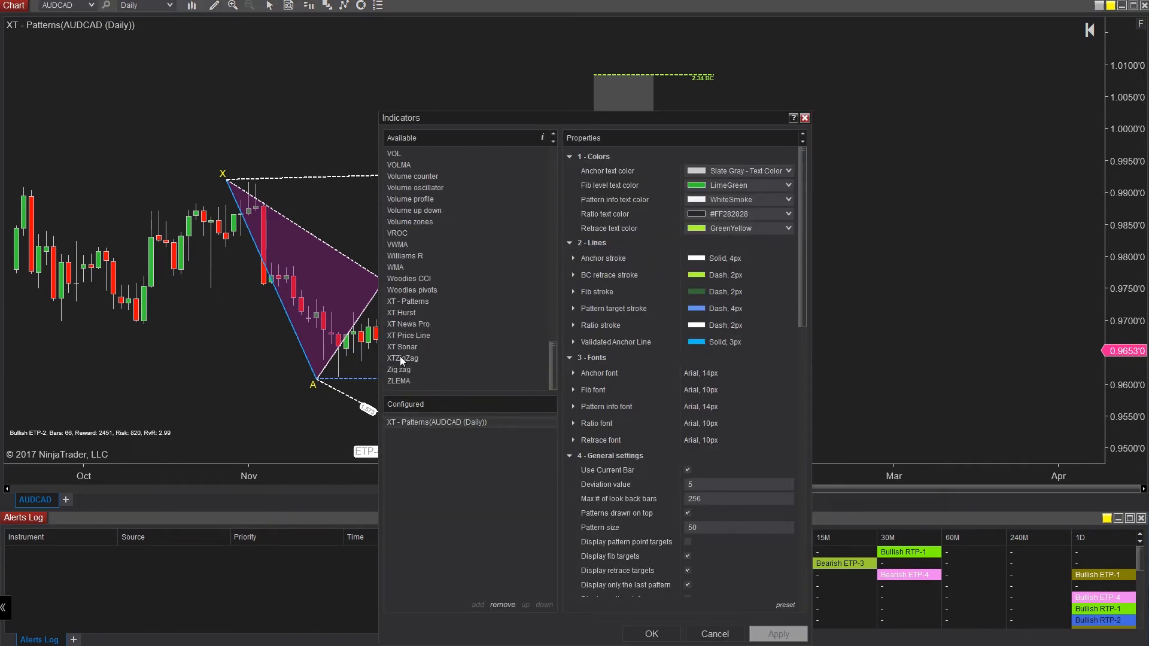
left_click(398, 369)
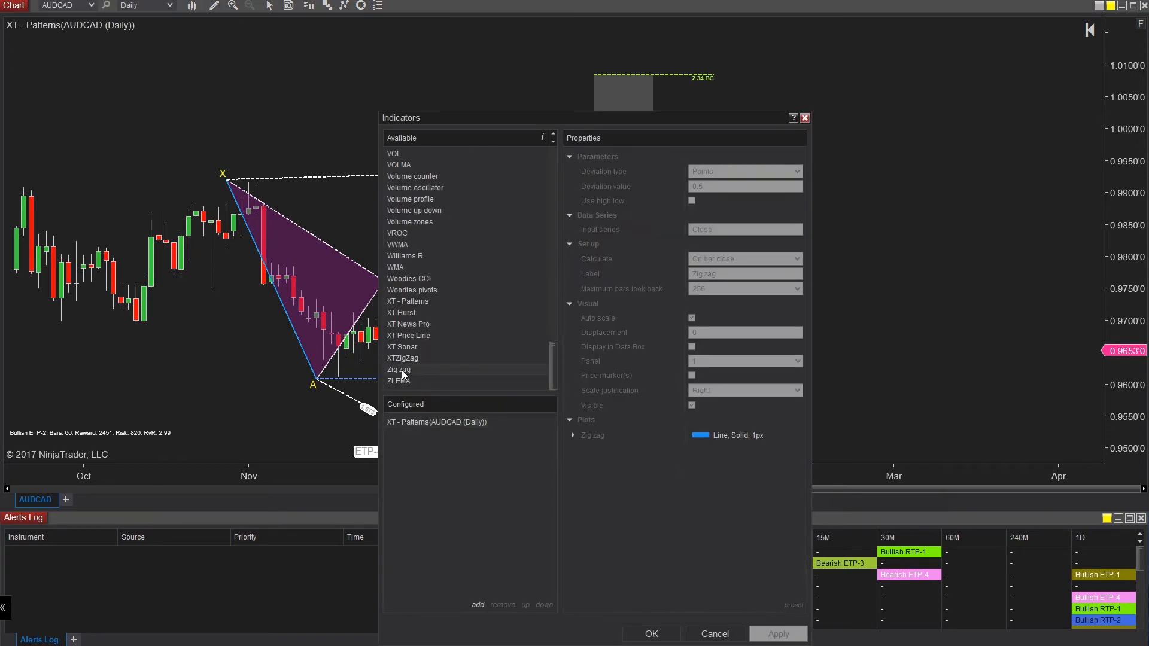
double_click(398, 369)
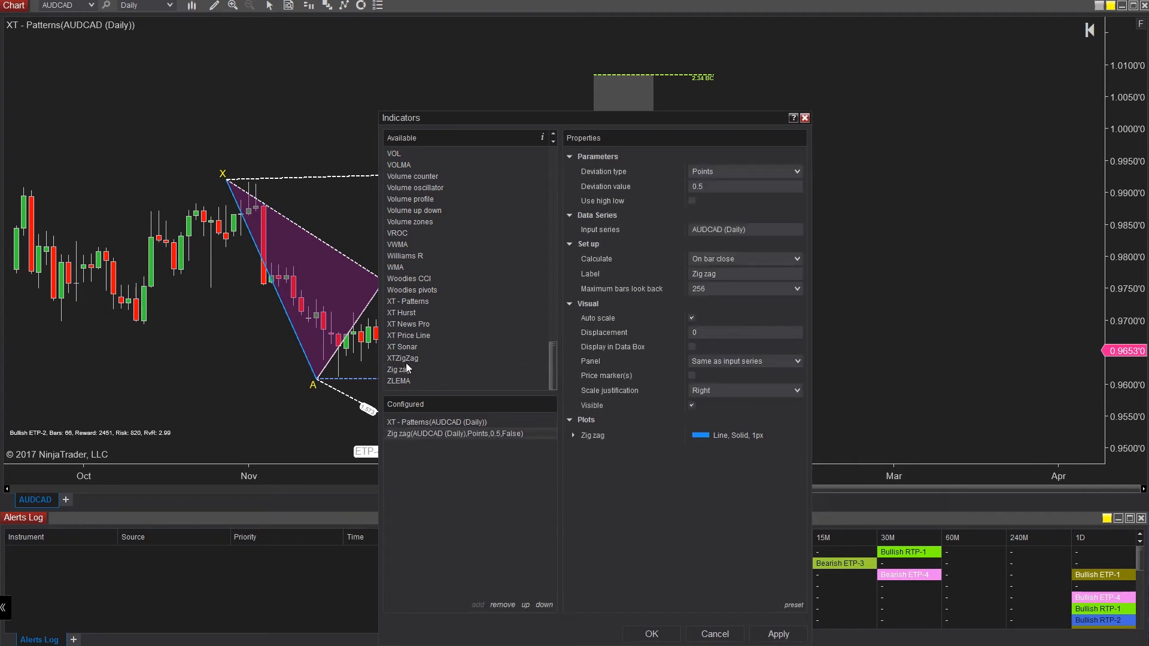
left_click(690, 200)
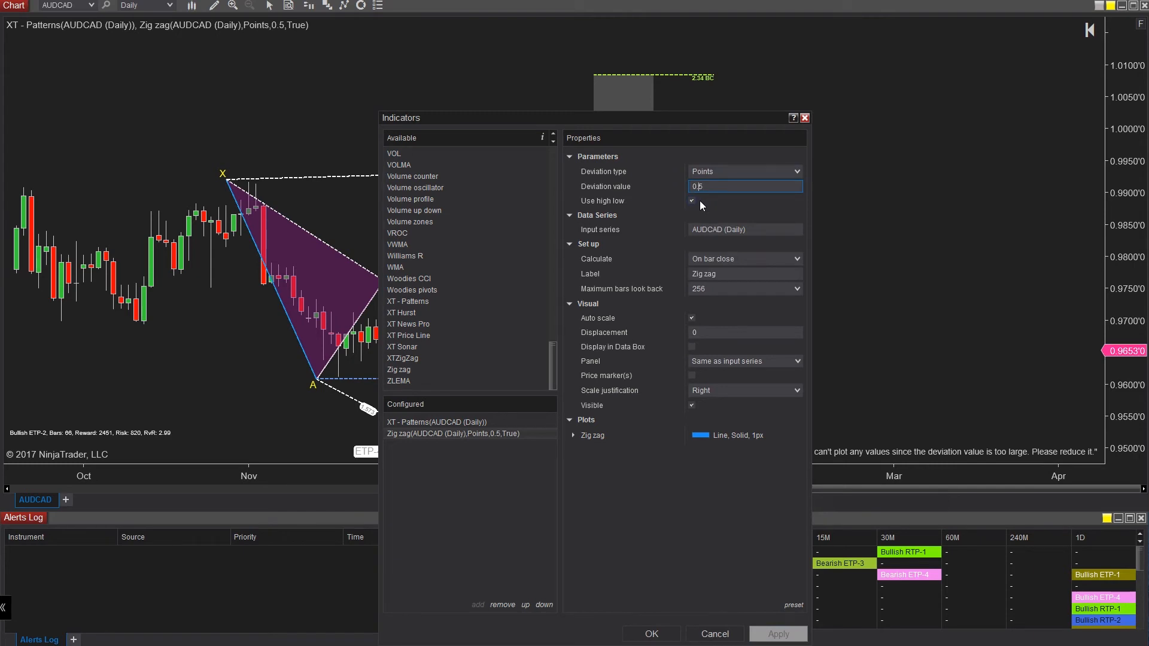
left_click(777, 633)
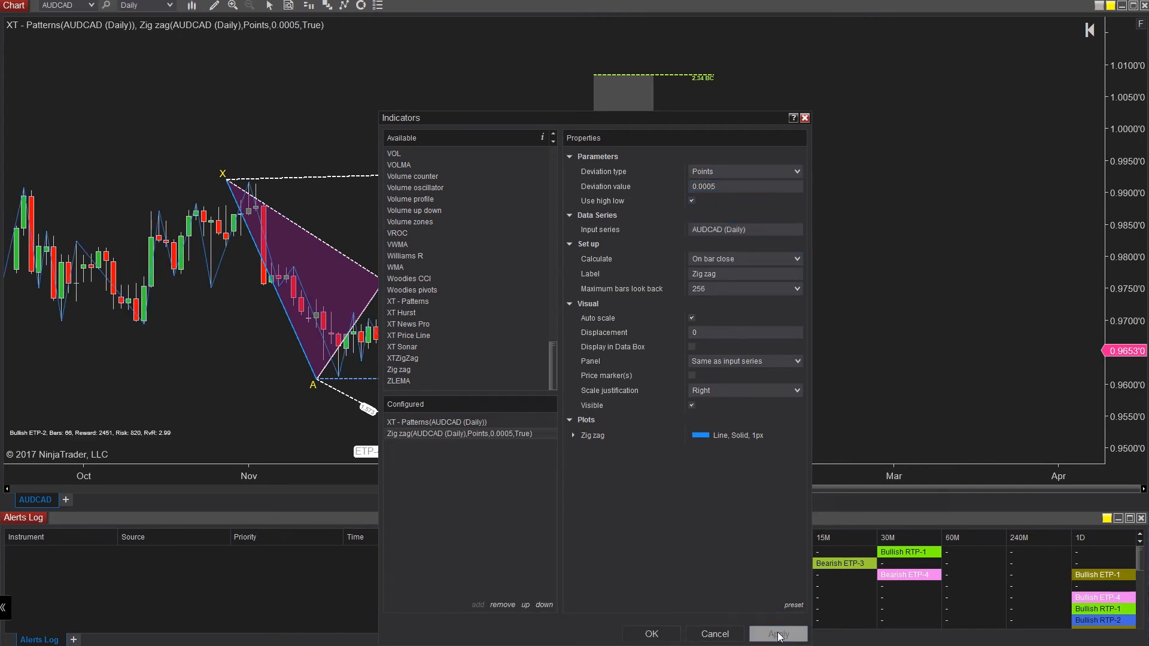
left_click(777, 634)
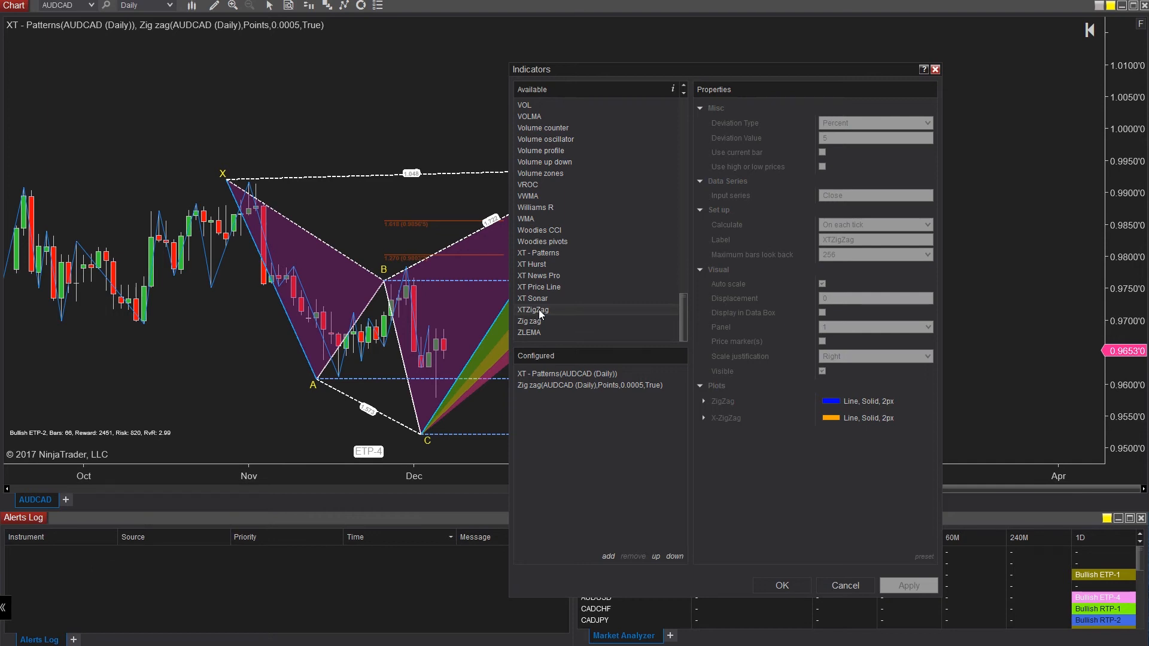
mouse_move(718, 520)
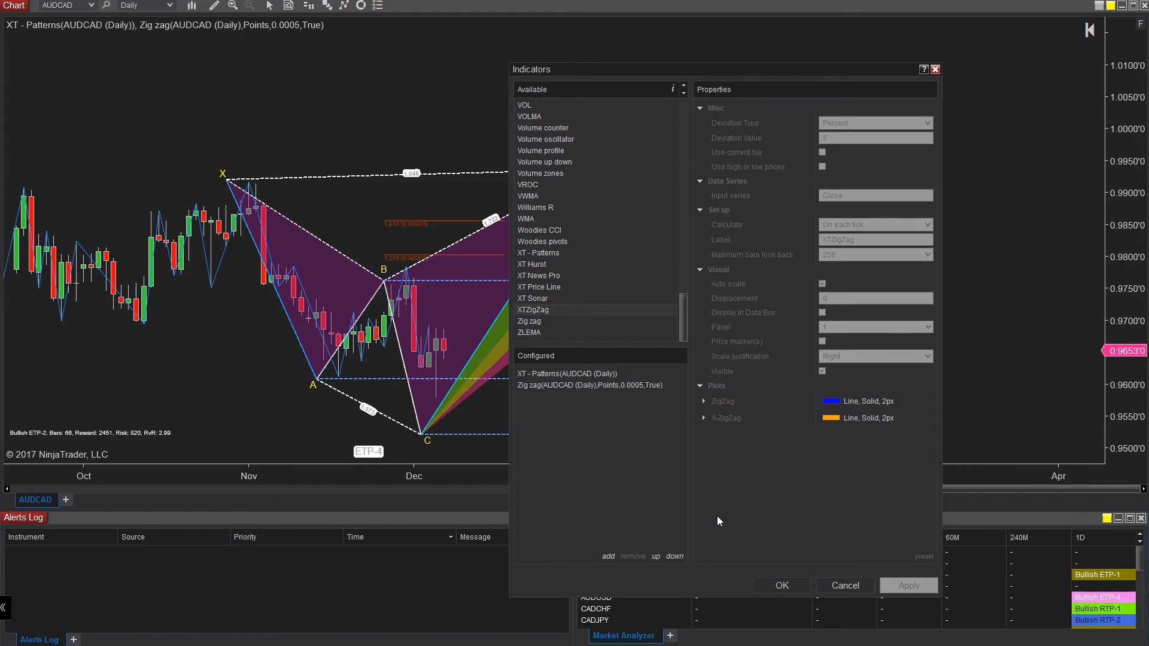
mouse_move(702, 513)
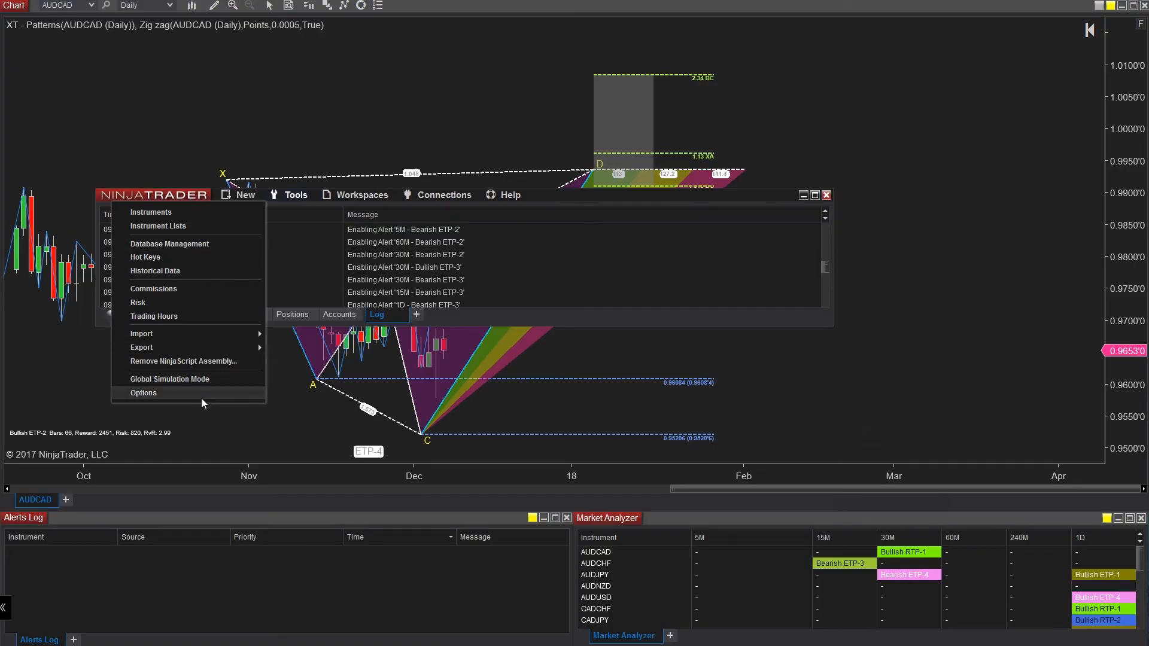
Step: Open Connections, view IQFeed's properties, then close the window unchanged
left_click(442, 195)
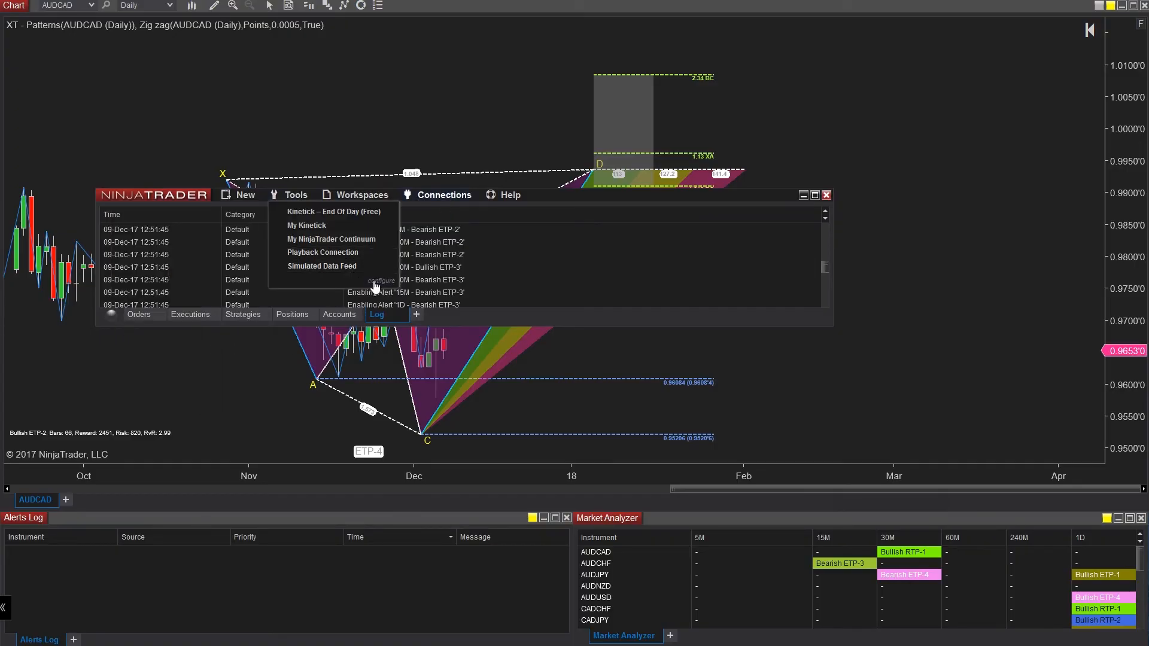
left_click(380, 279)
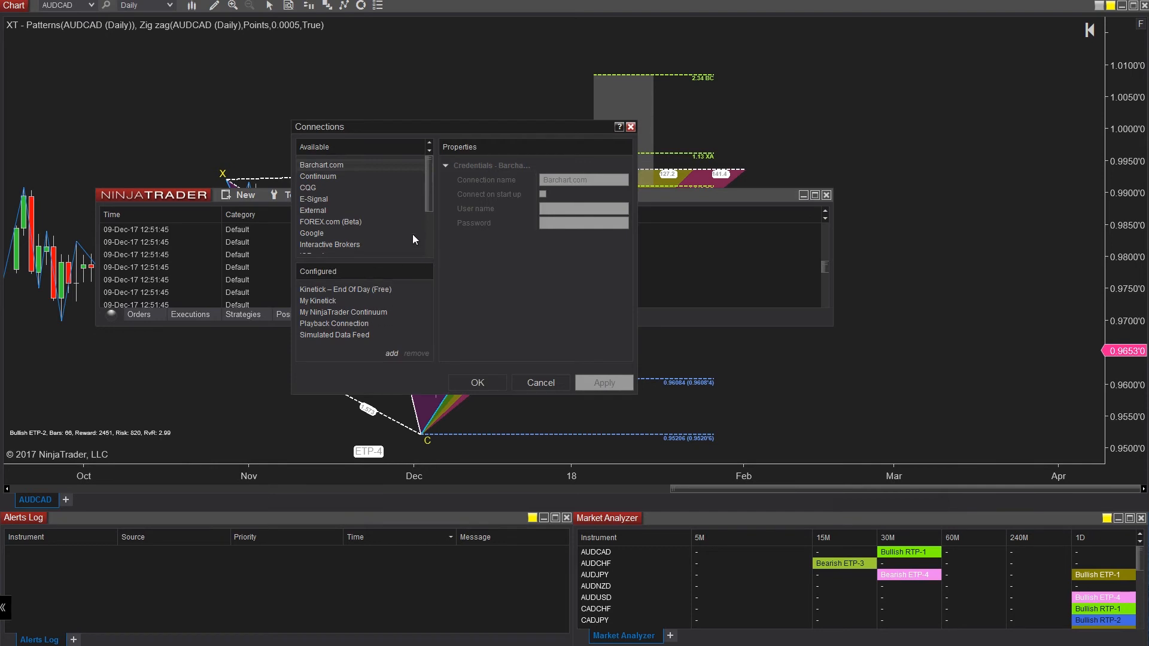
scroll("down", 3)
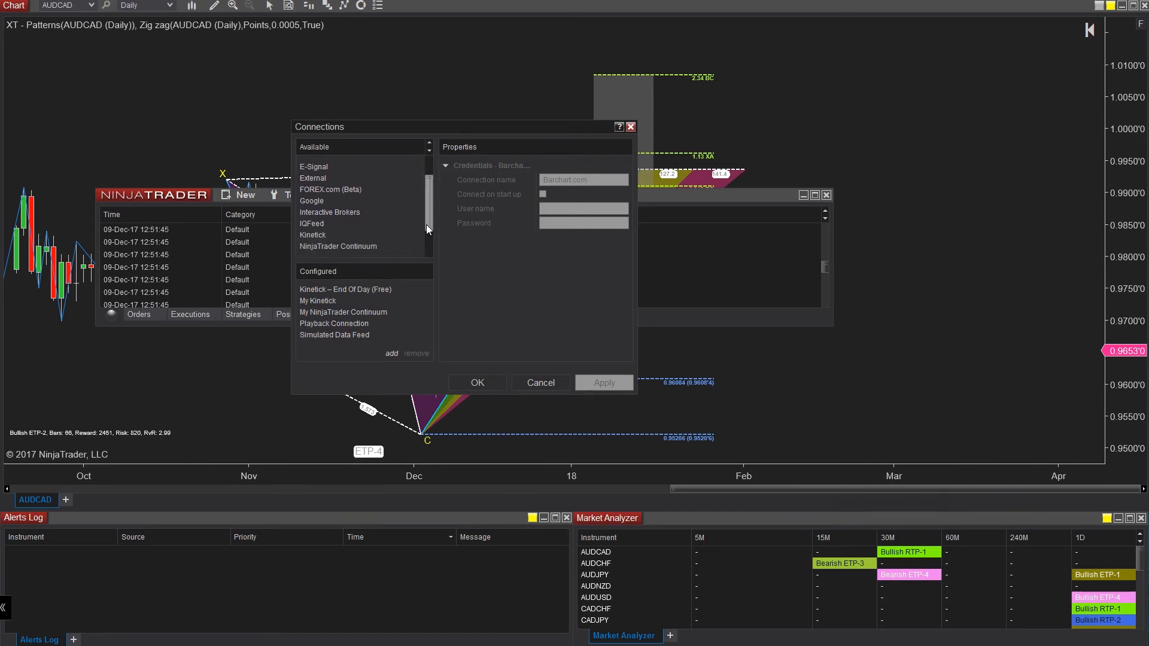
left_click(312, 221)
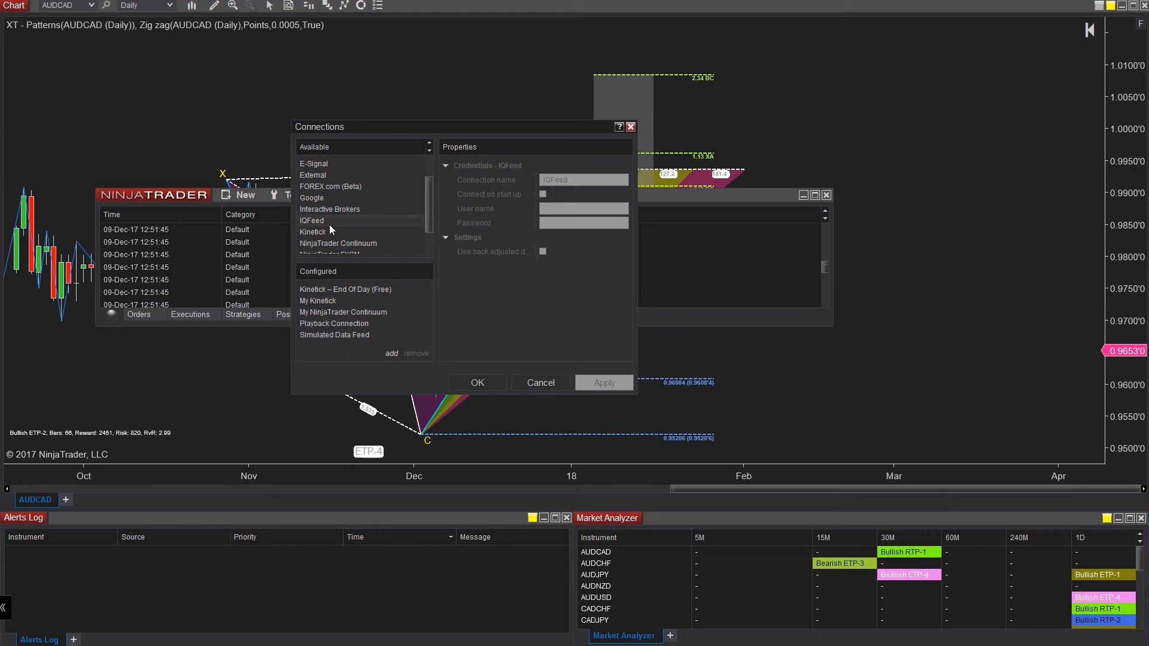
mouse_move(441, 225)
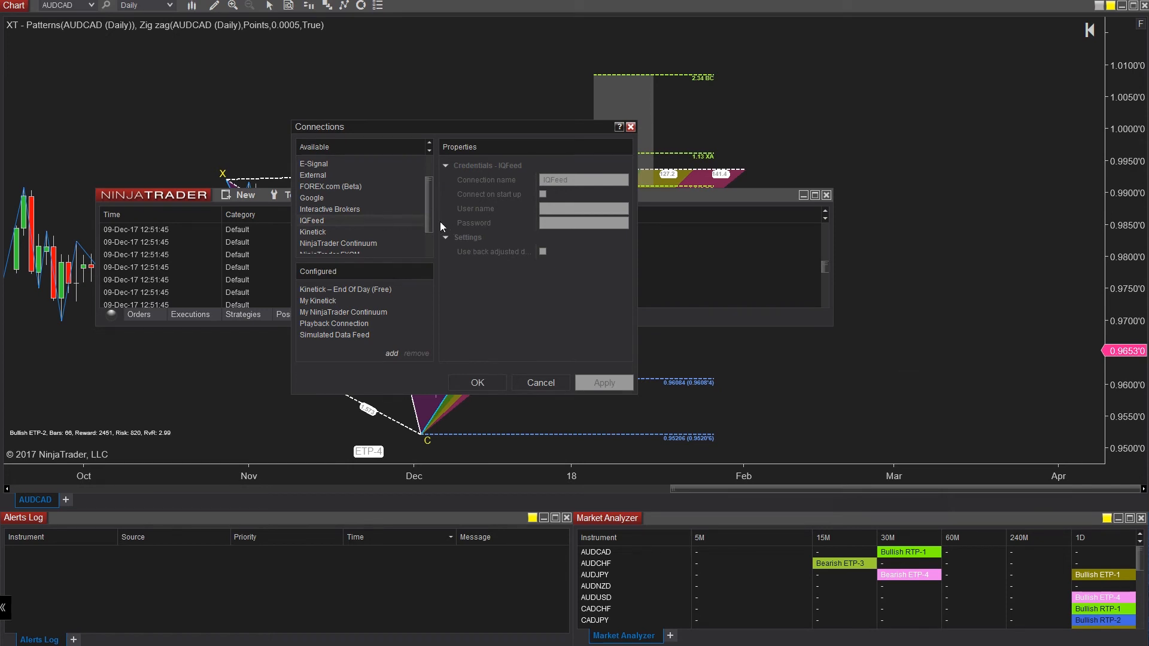
mouse_move(391, 232)
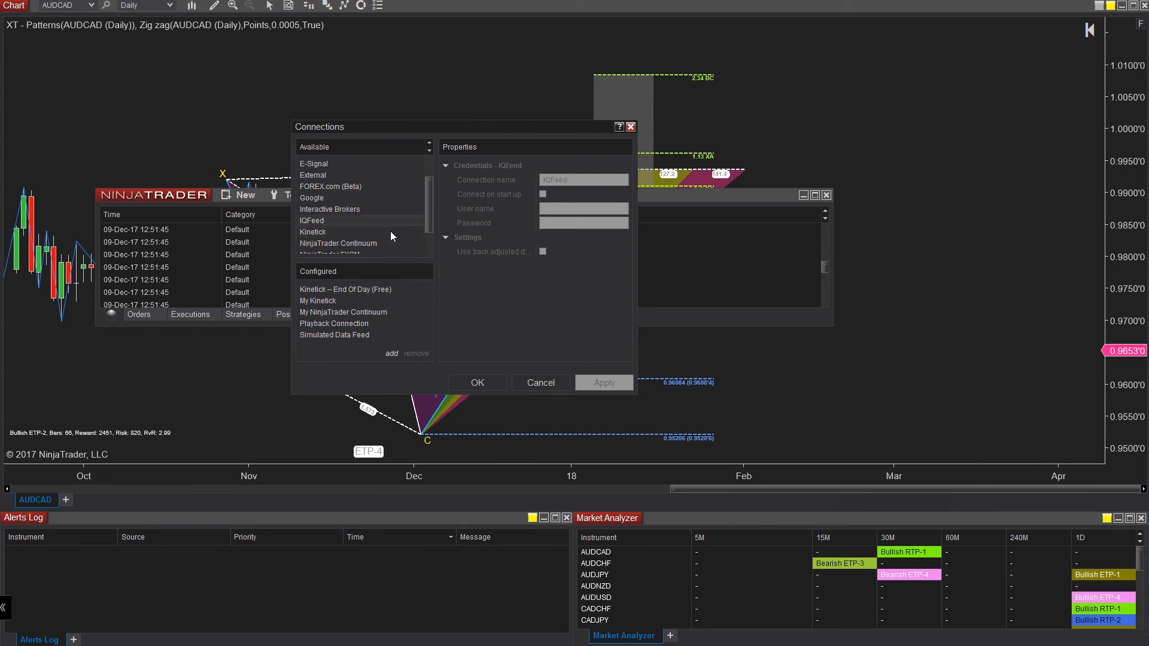
left_click(313, 232)
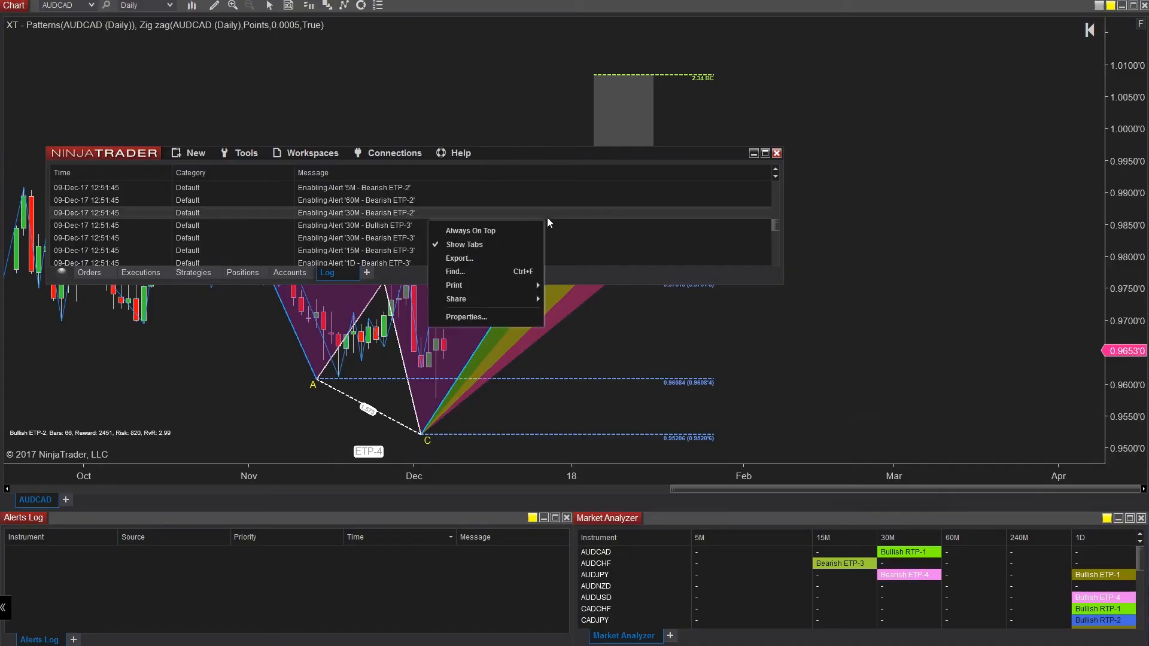
Step: Enable 'Always on top' in the Log window properties, then scroll the log
left_click(465, 316)
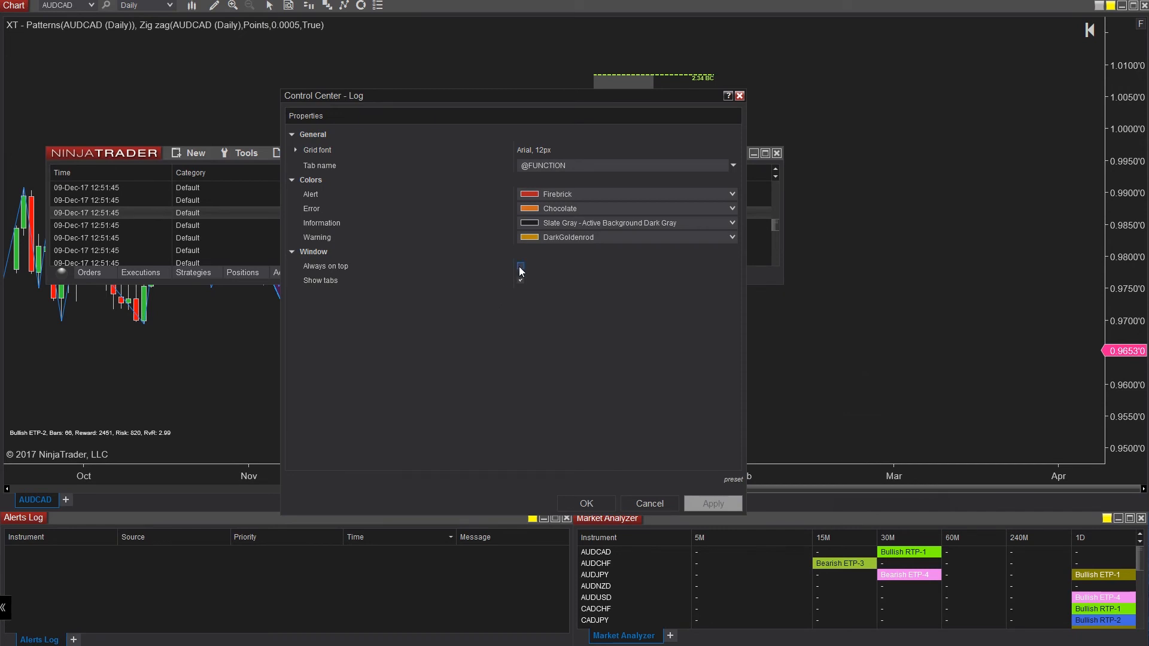
left_click(520, 265)
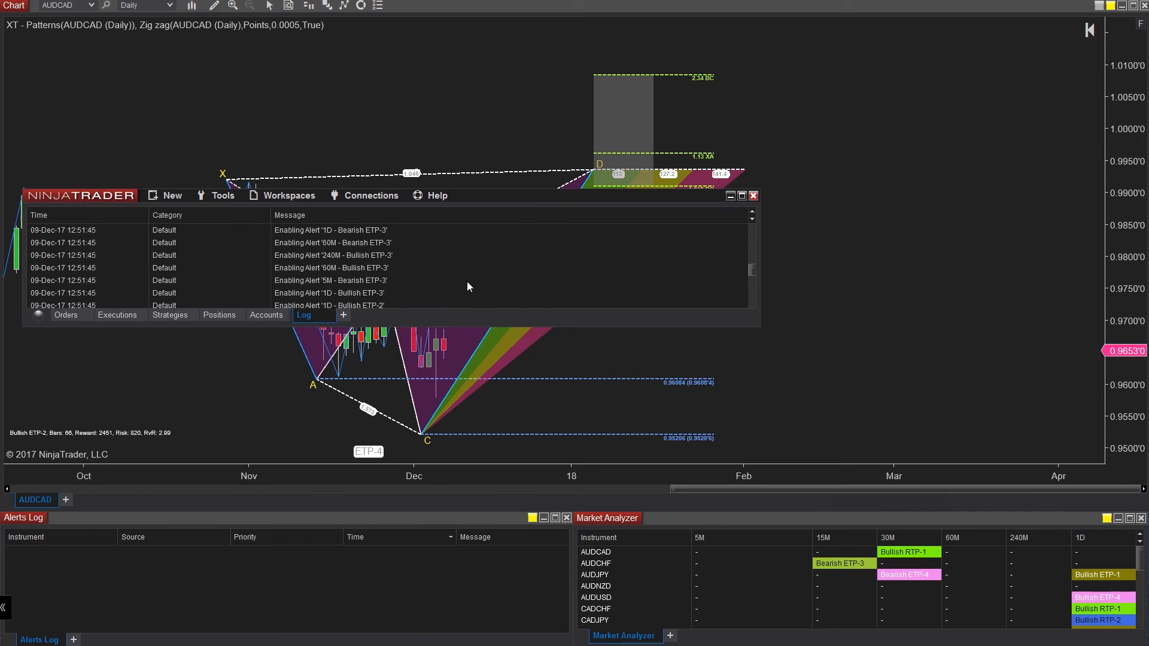
mouse_move(455, 270)
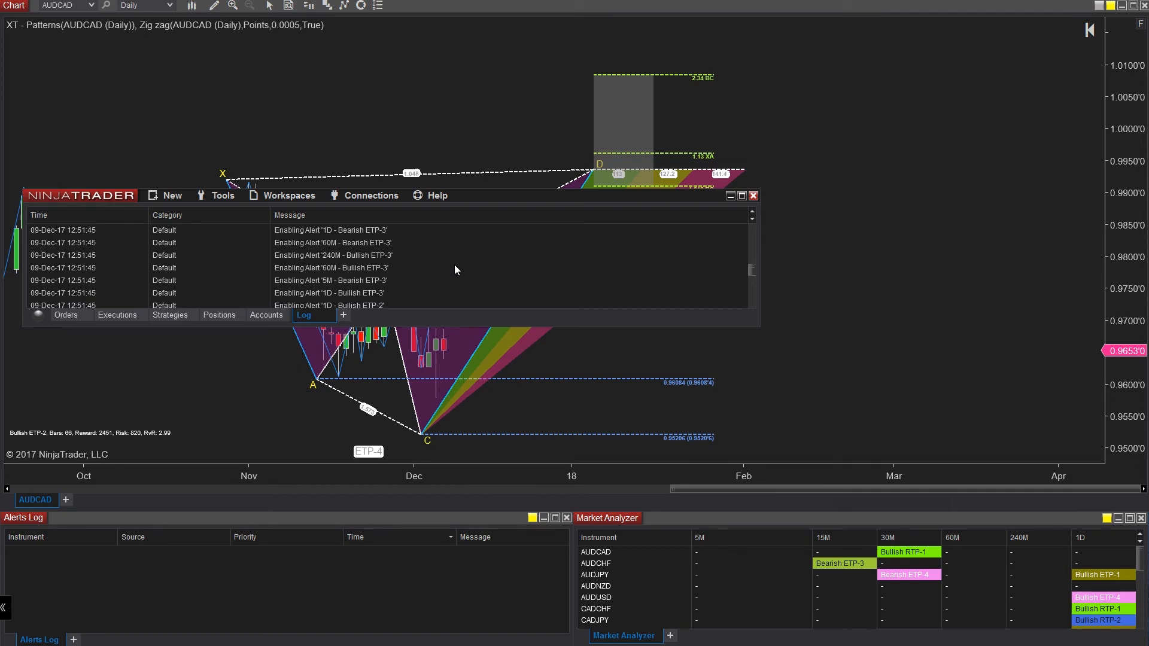
scroll("up", 3)
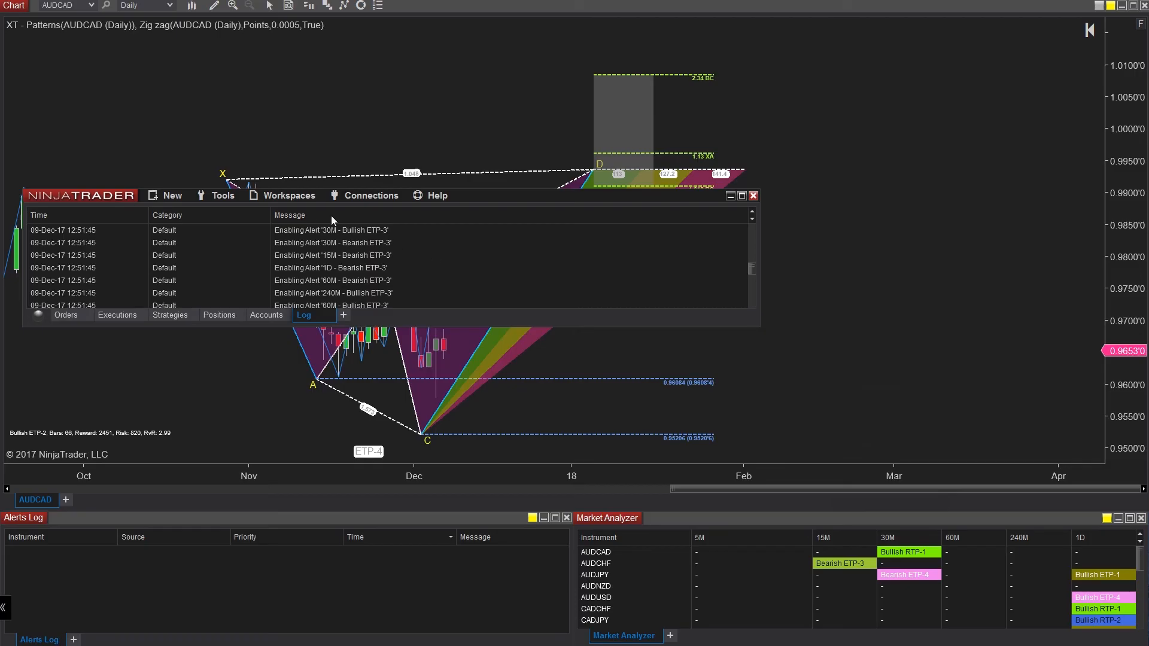
mouse_move(176, 527)
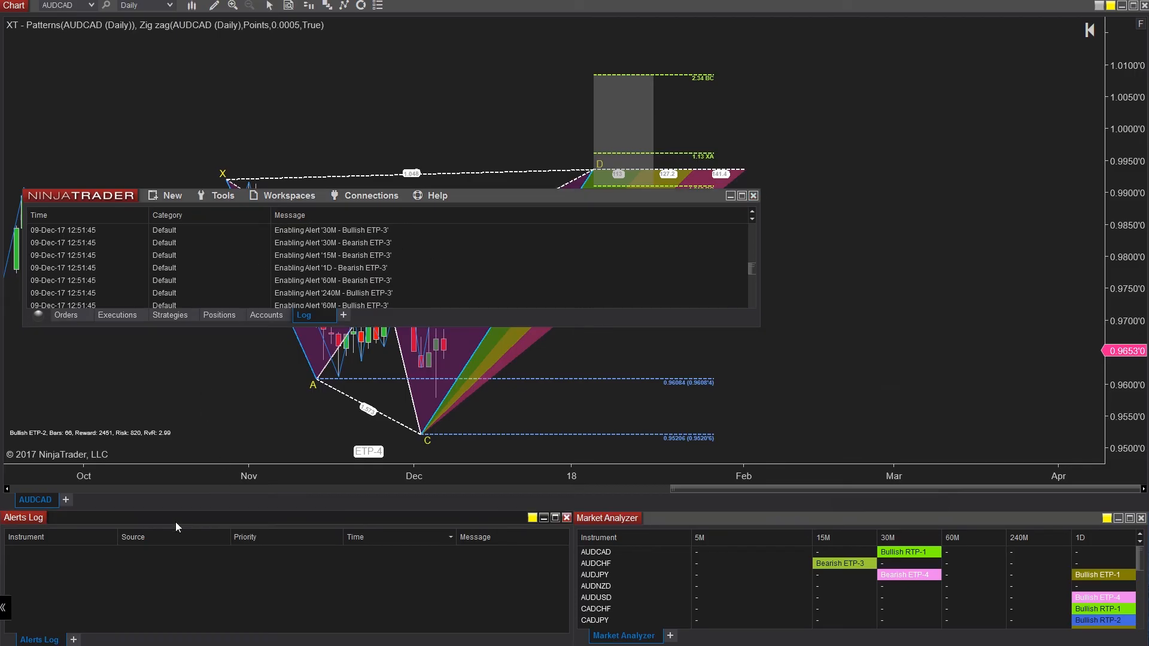
Step: View the Alerts Log tab options, dismiss them, and add Alerts Log tabs 2 and 3
right_click(39, 639)
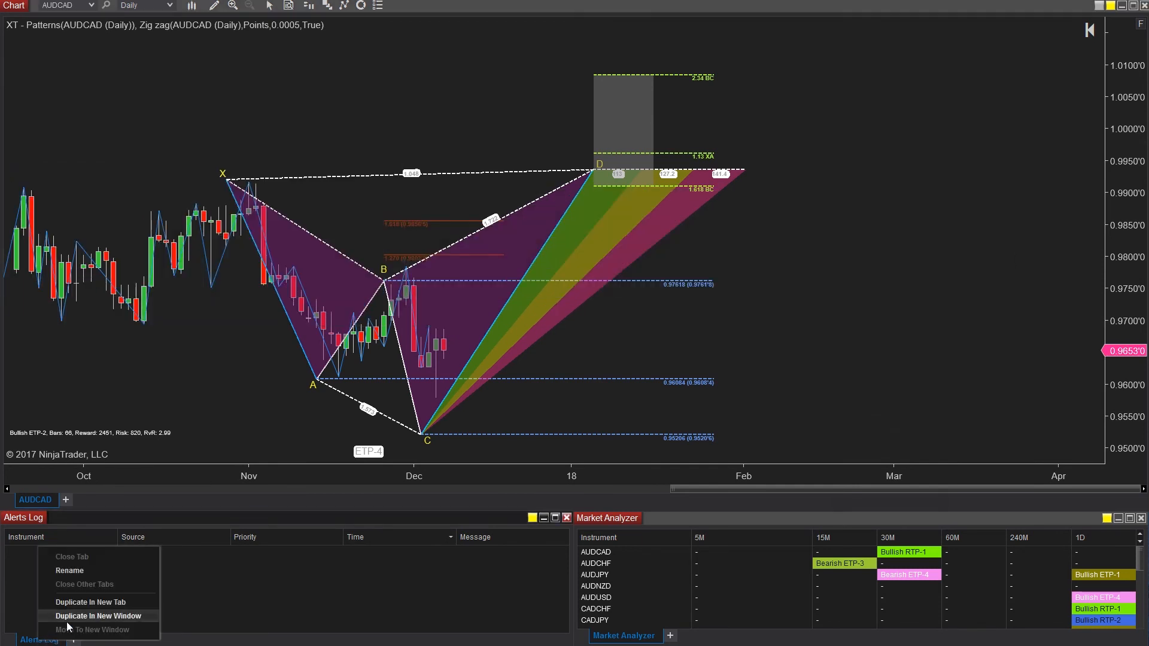
mouse_move(176, 642)
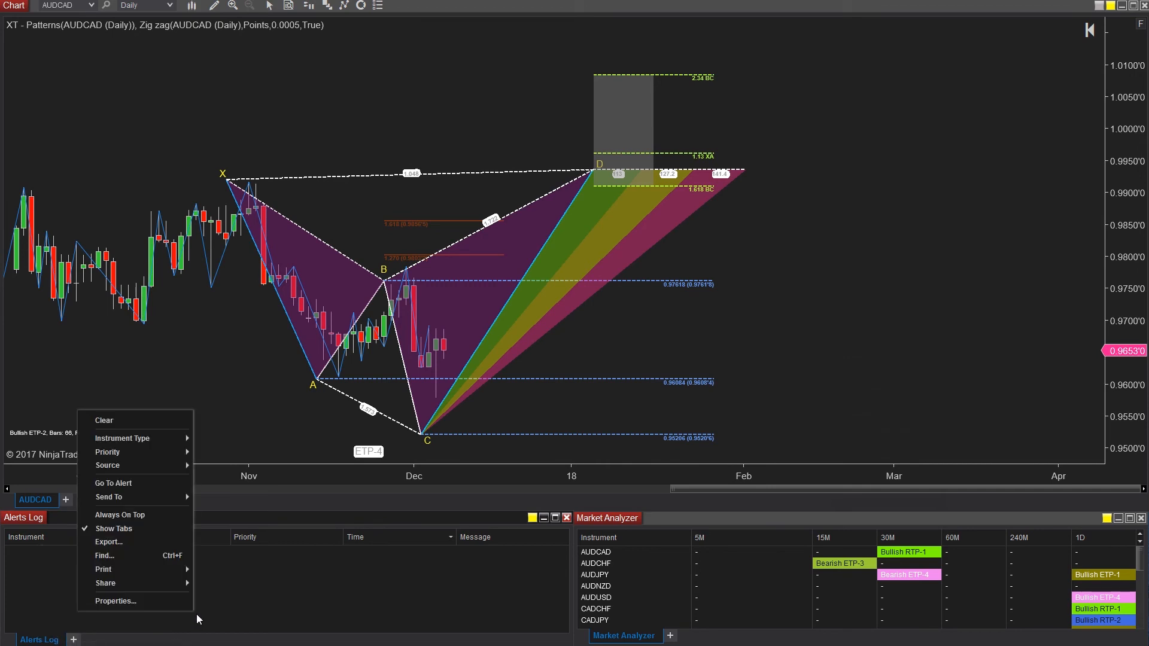
left_click(114, 601)
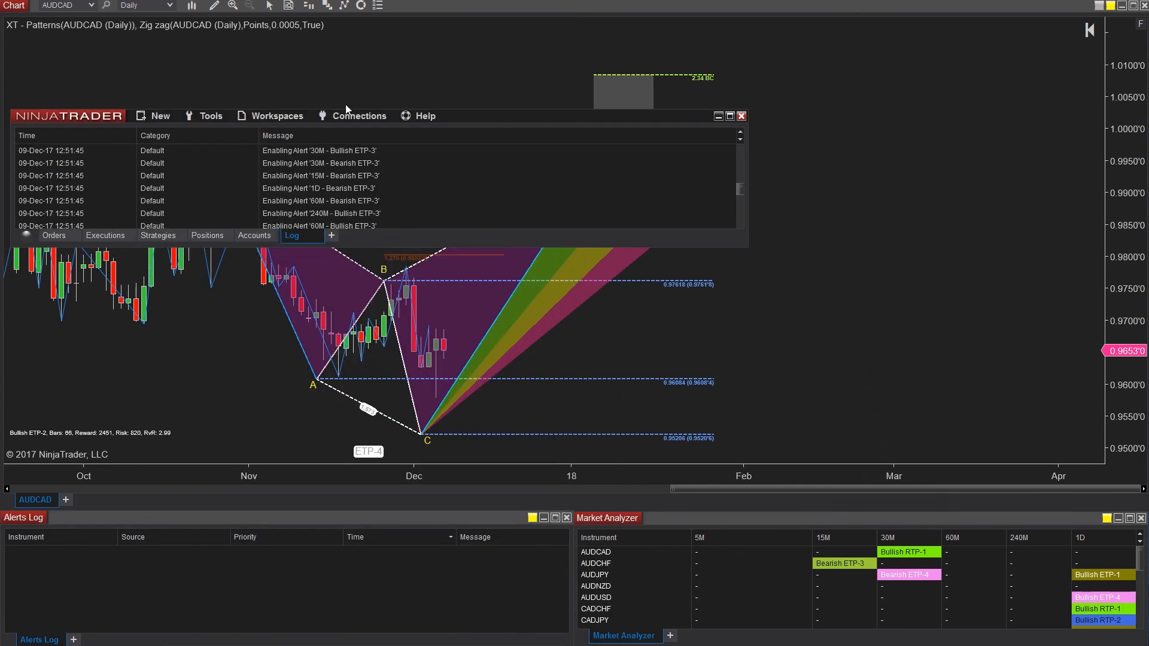
left_click(277, 115)
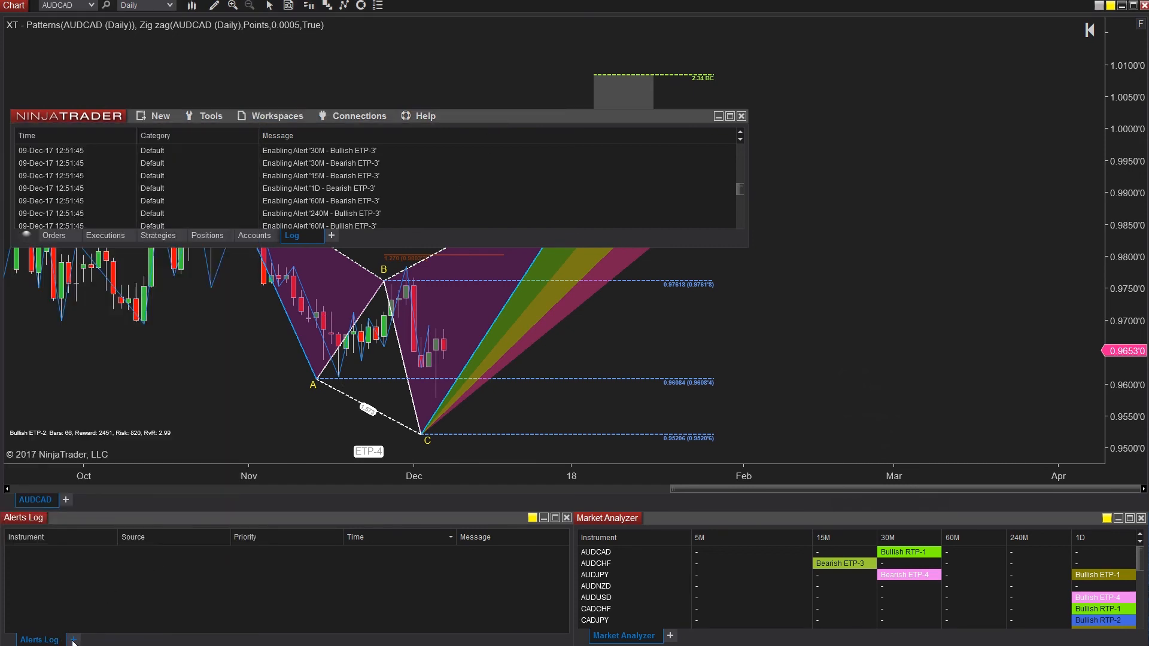
left_click(72, 639)
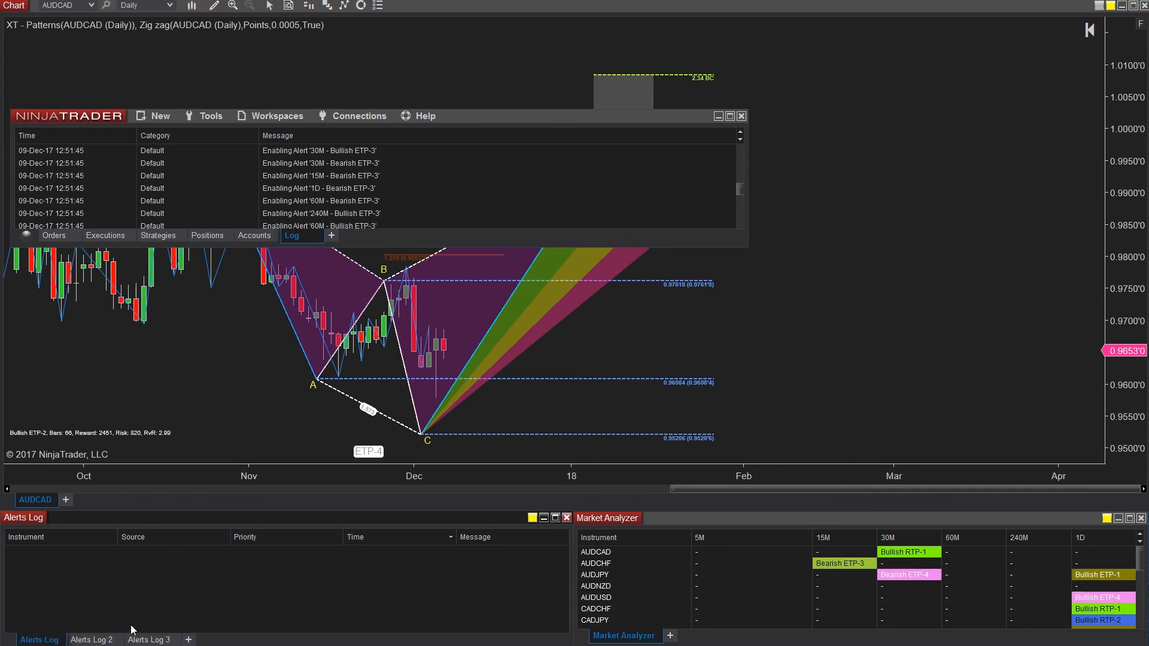
mouse_move(278, 396)
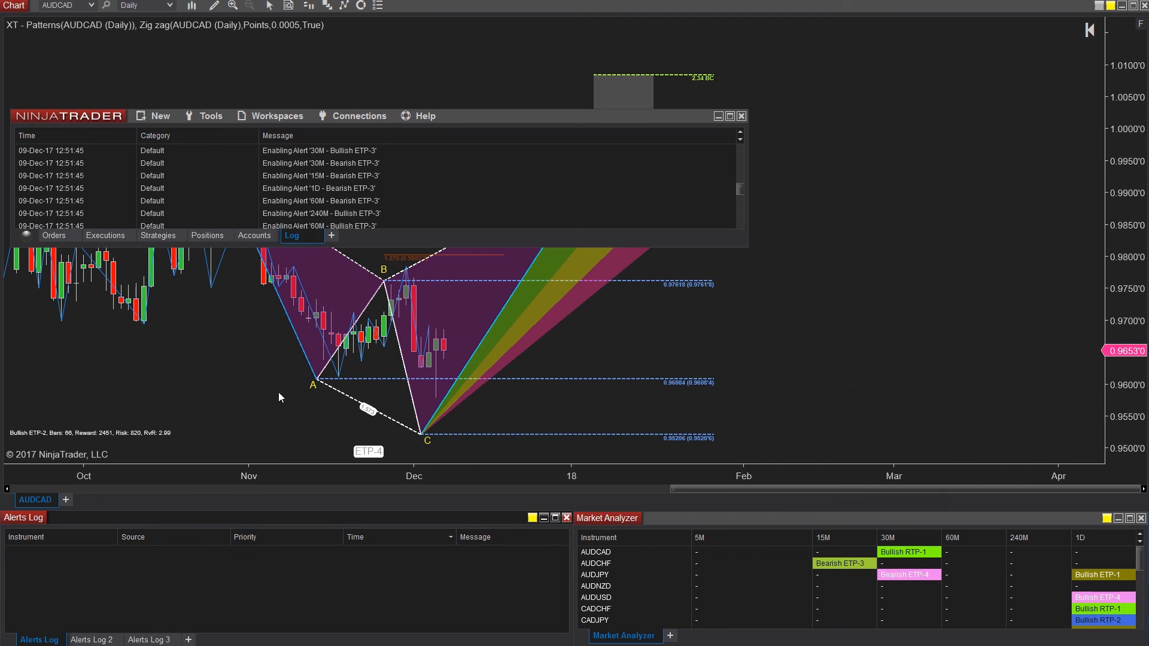
mouse_move(440, 393)
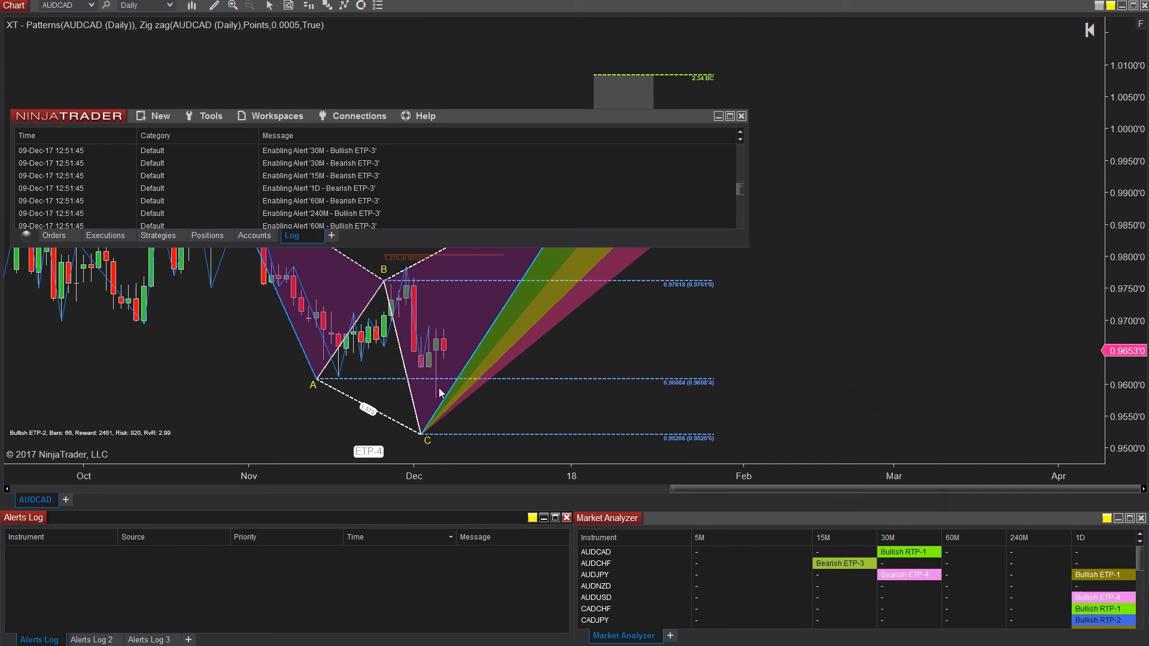
mouse_move(389, 310)
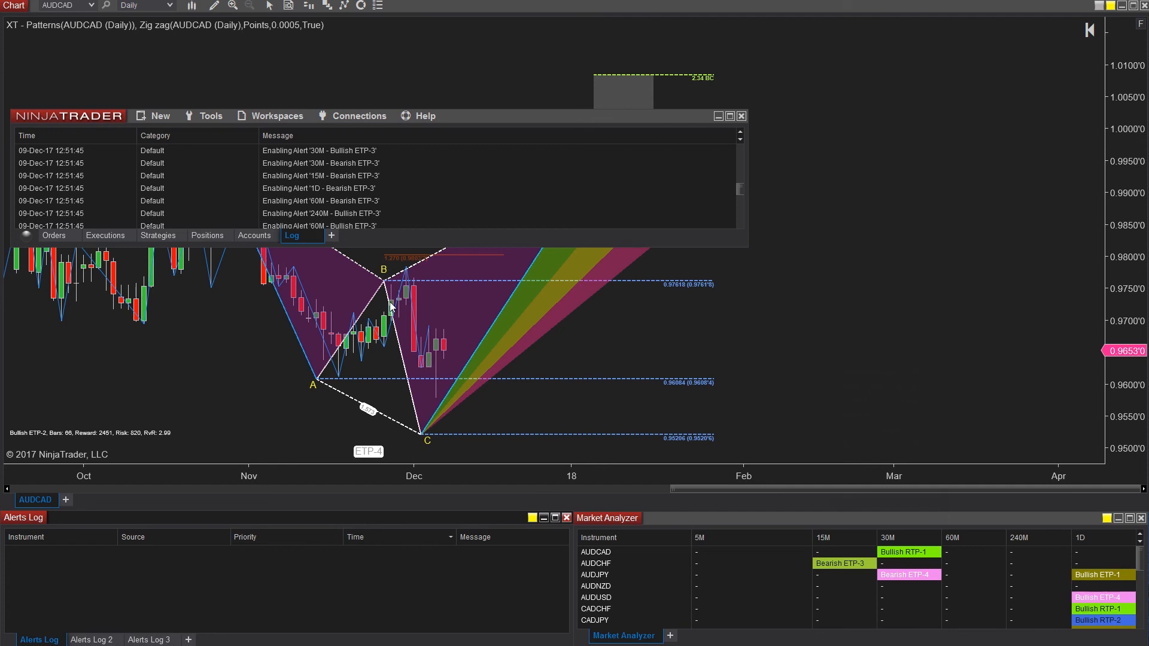
mouse_move(379, 314)
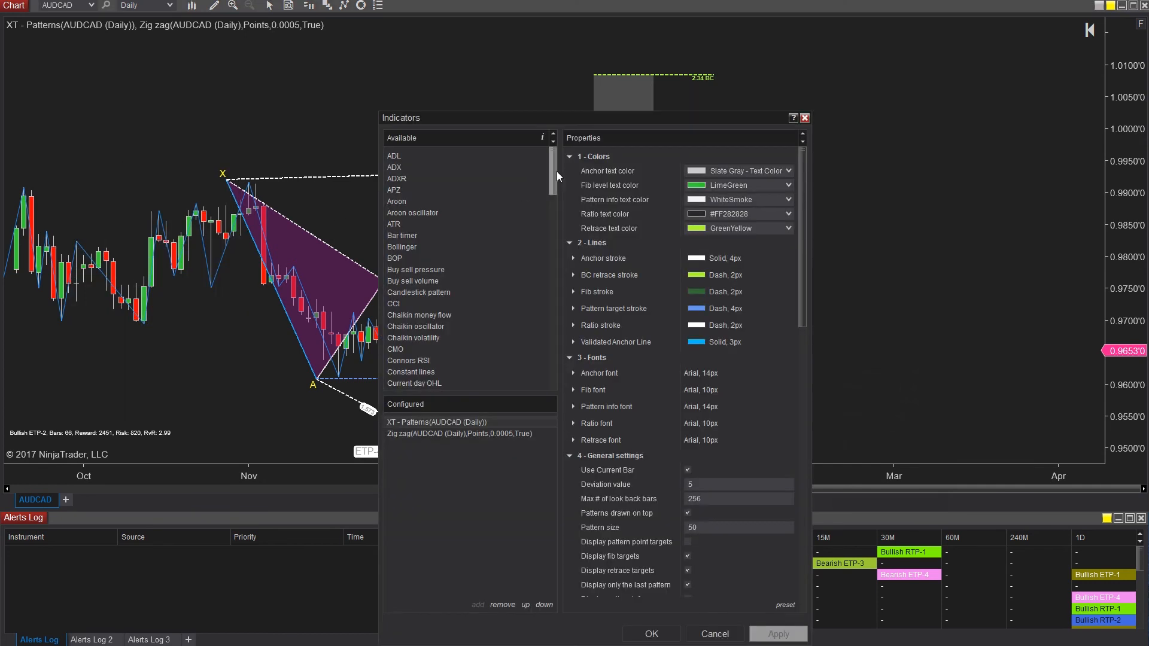
Step: Apply XT Price Line and XT News Pro to the AUDCAD chart, then review XT Price Line settings
scroll("down", 3)
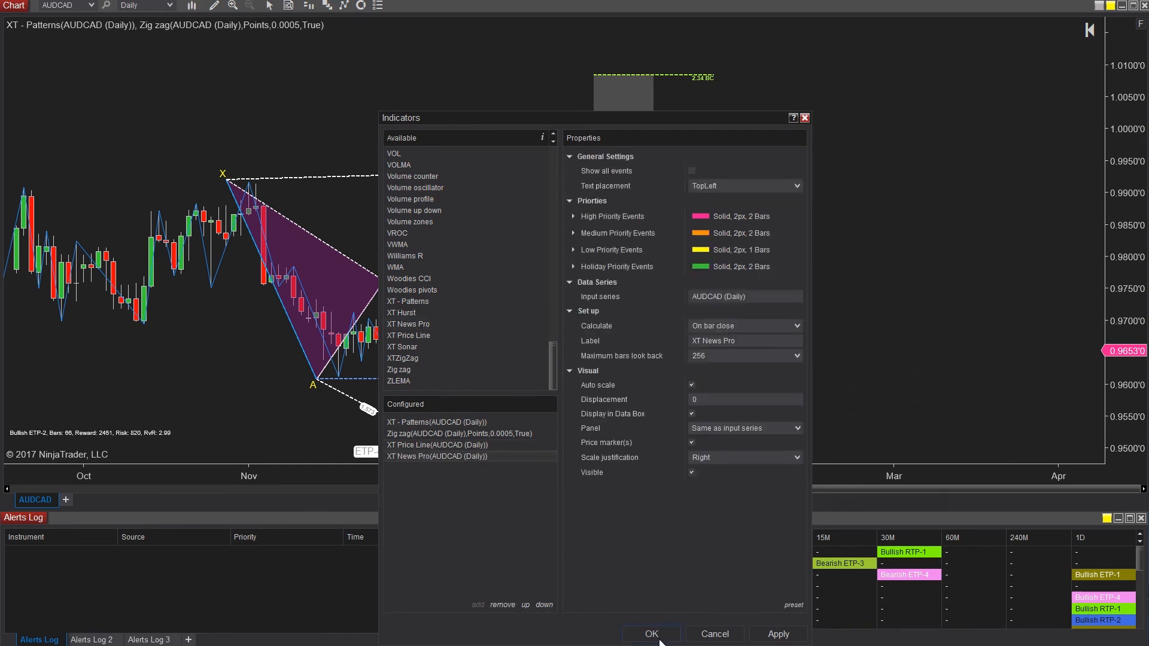
left_click(650, 633)
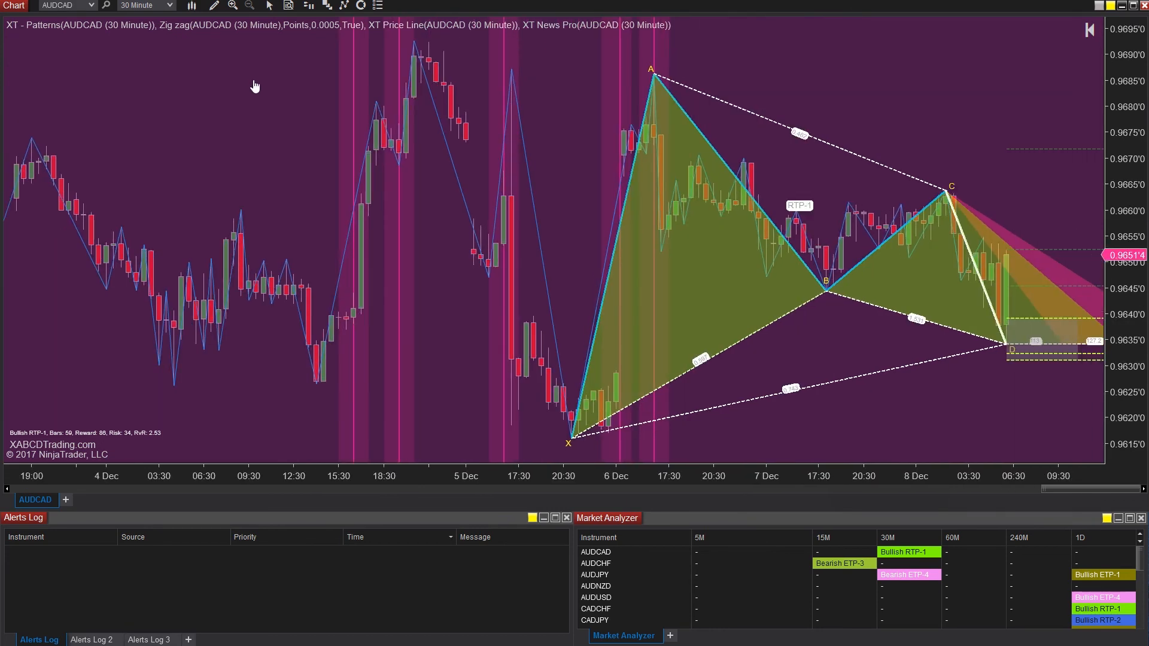
mouse_move(287, 85)
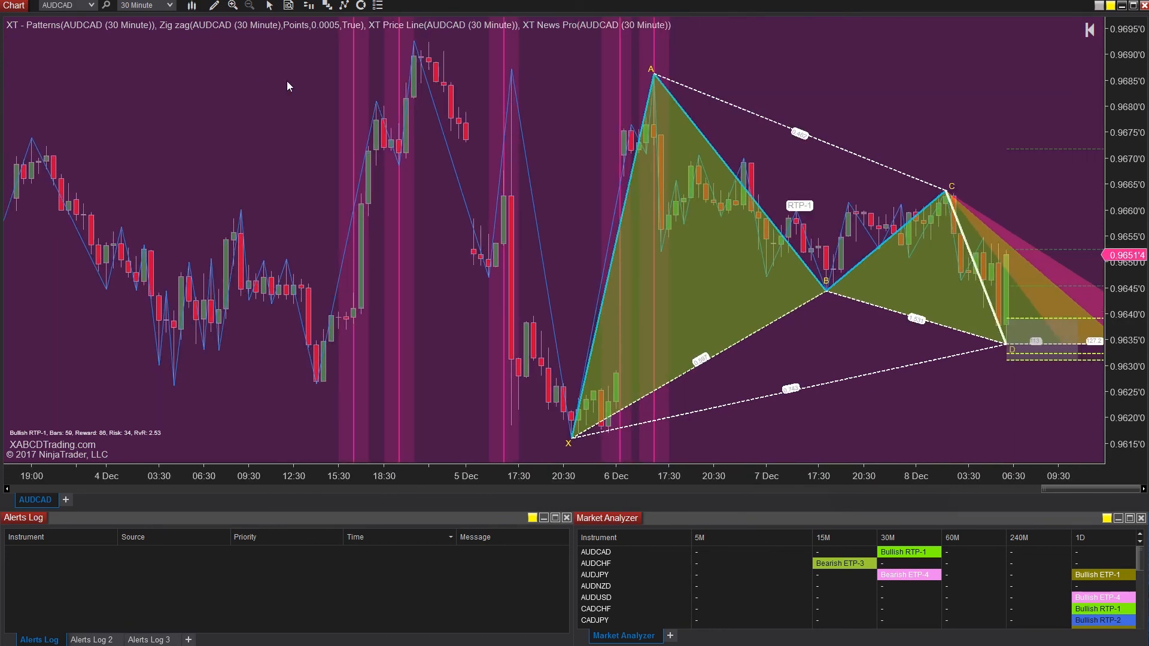
mouse_move(278, 248)
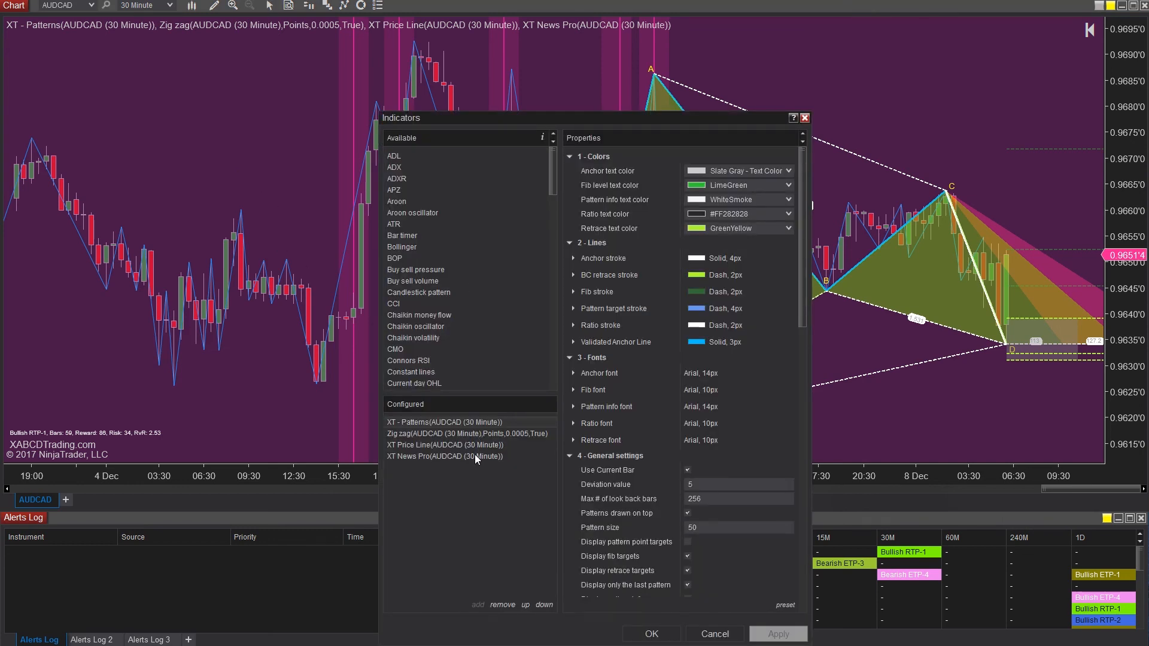
left_click(444, 444)
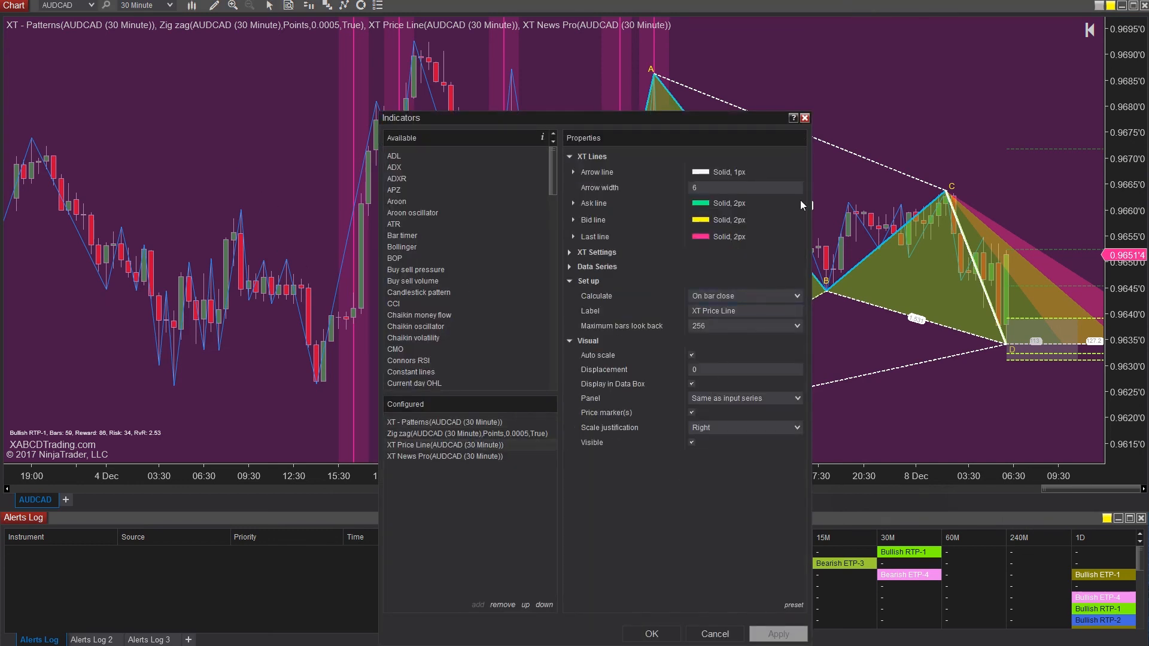
left_click(650, 634)
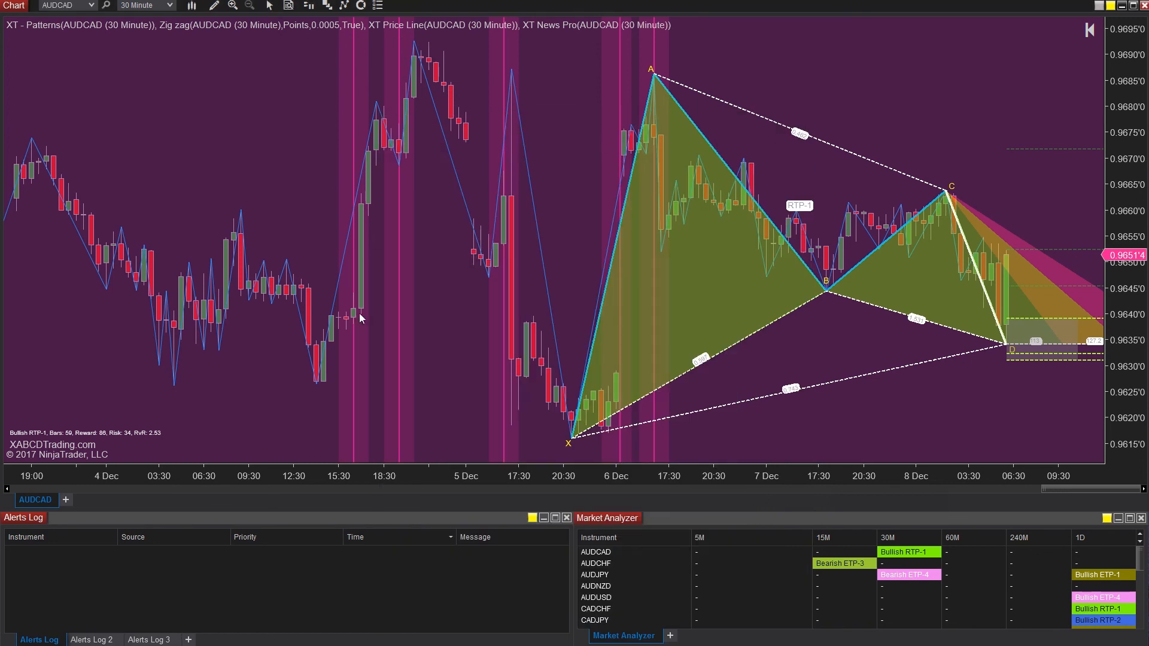
mouse_move(840, 122)
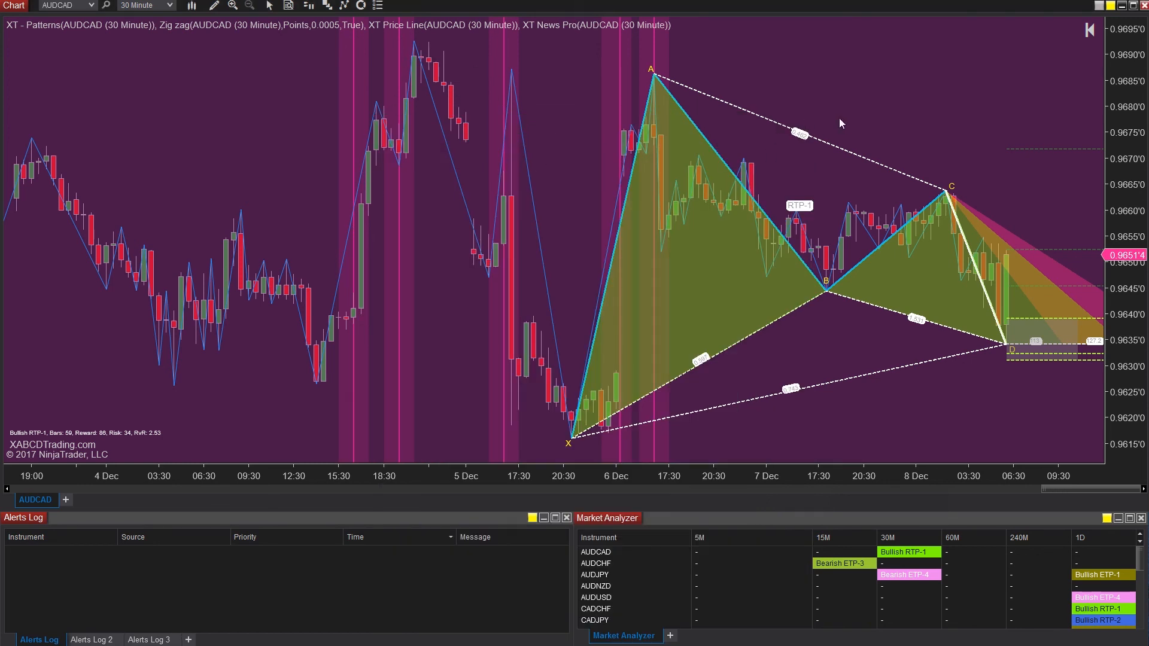